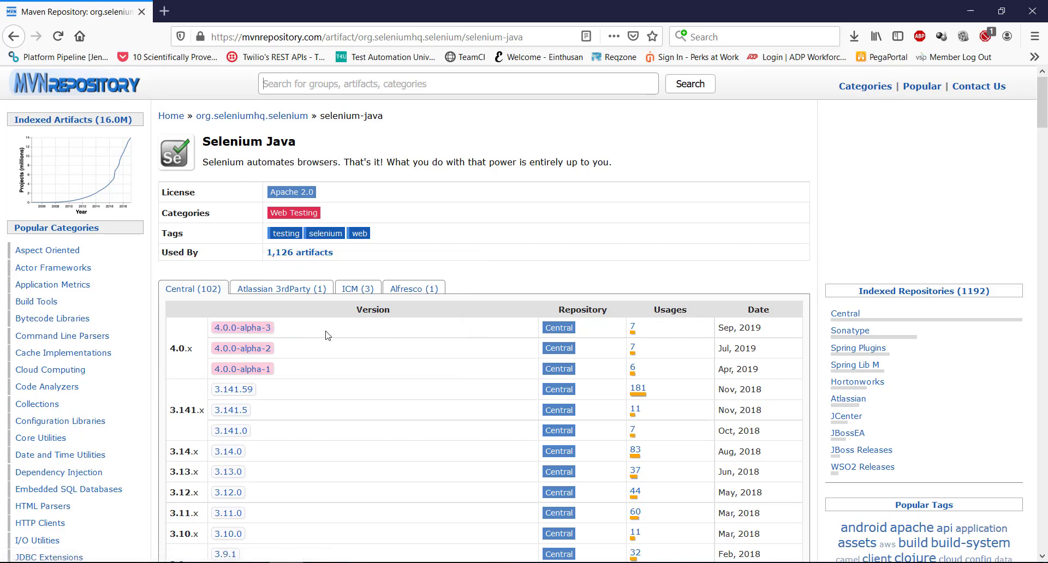
mouse_move(242, 328)
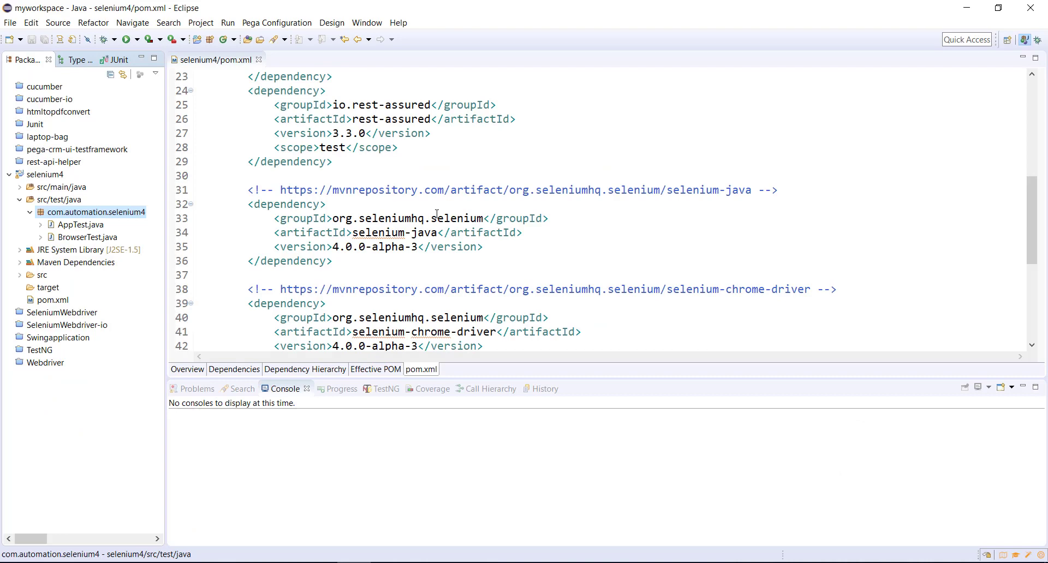
Create the BrowserWindow class in the com.automation.selenium4 package via New > Class.
right_click(92, 212)
text(B)
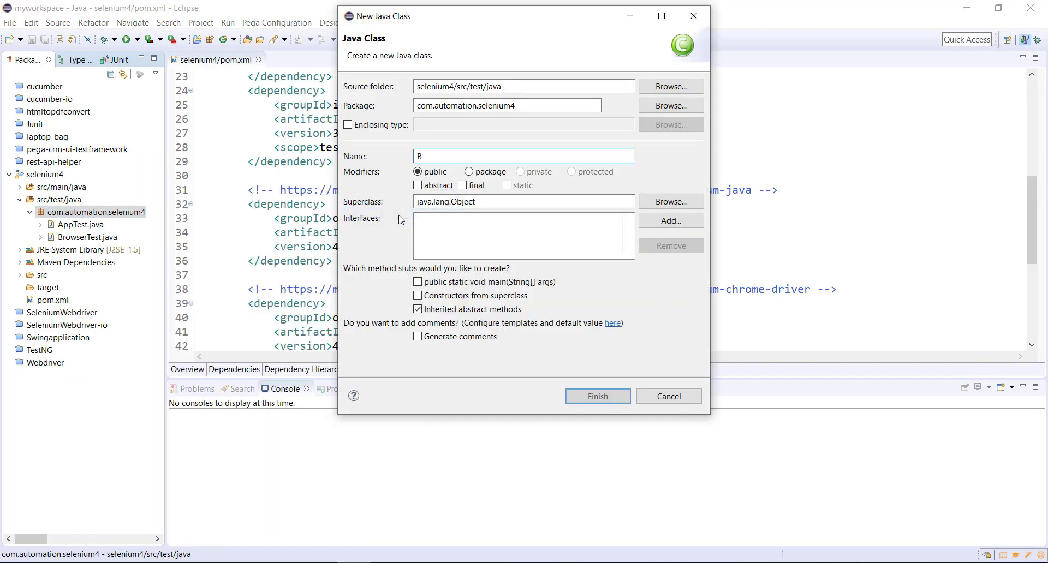
text(rowserWi)
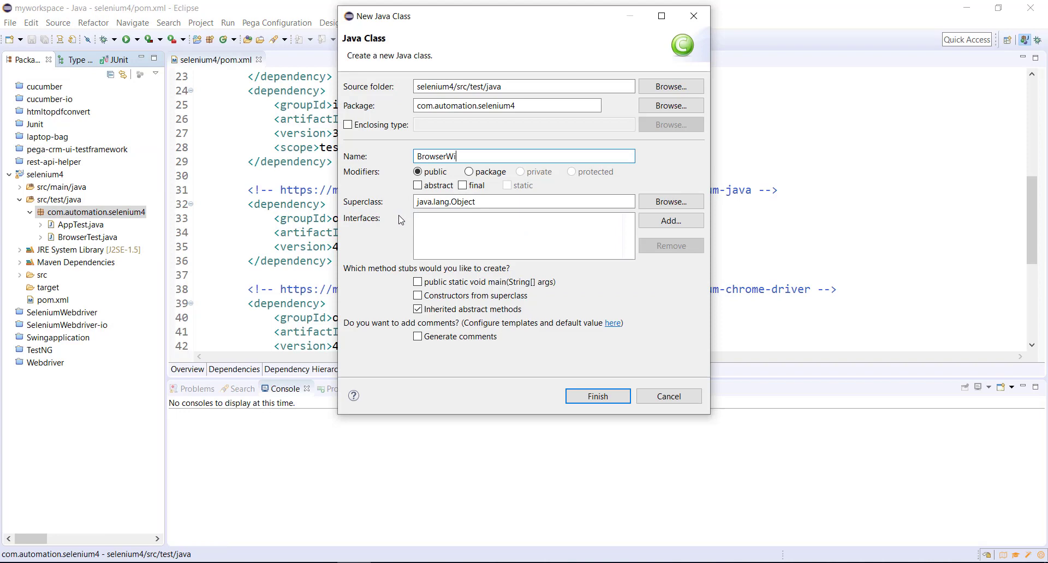
click(597, 396)
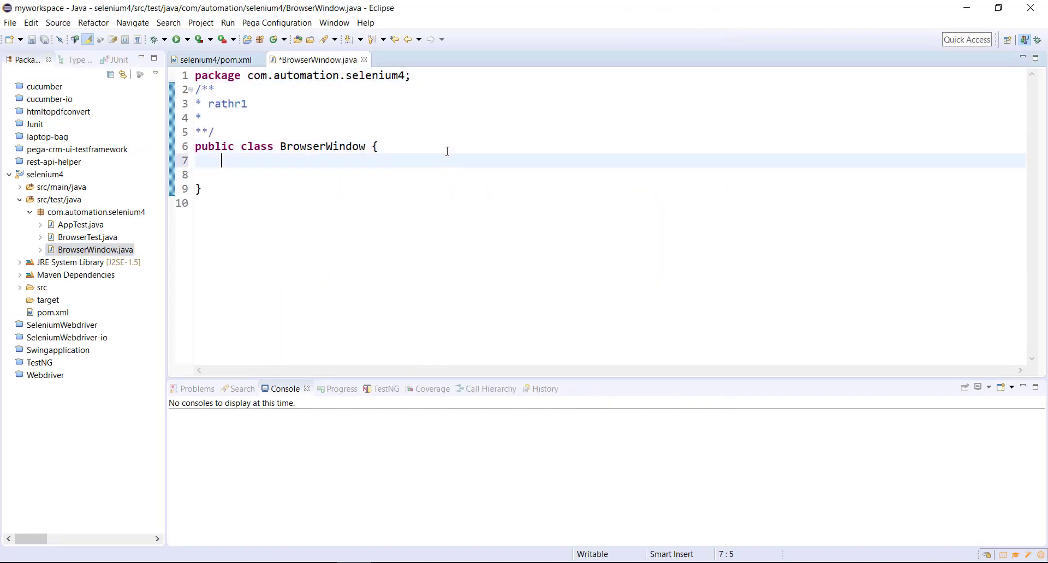
text(publi)
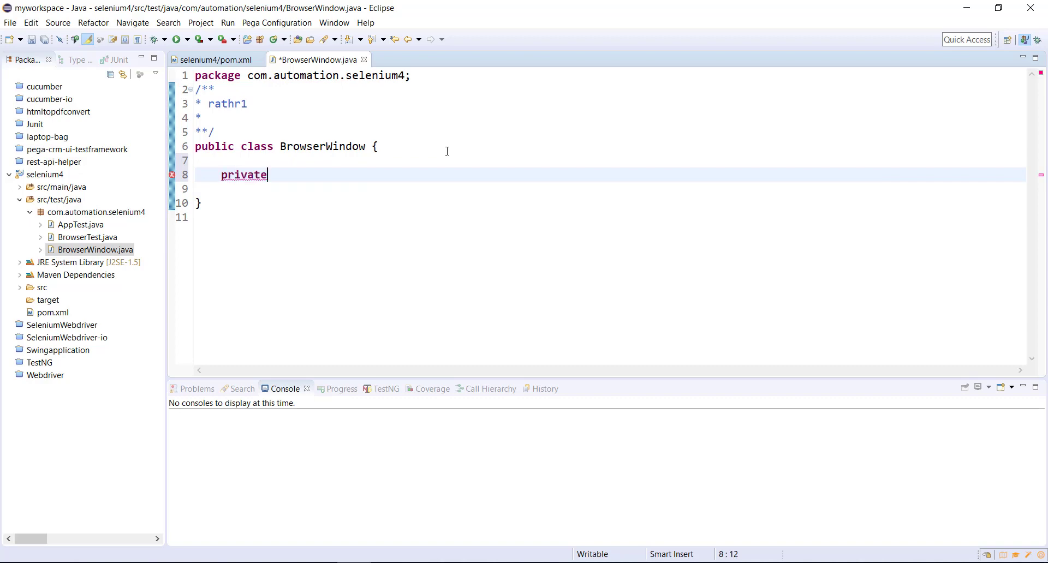
text(WebDriver driver;)
text(publ)
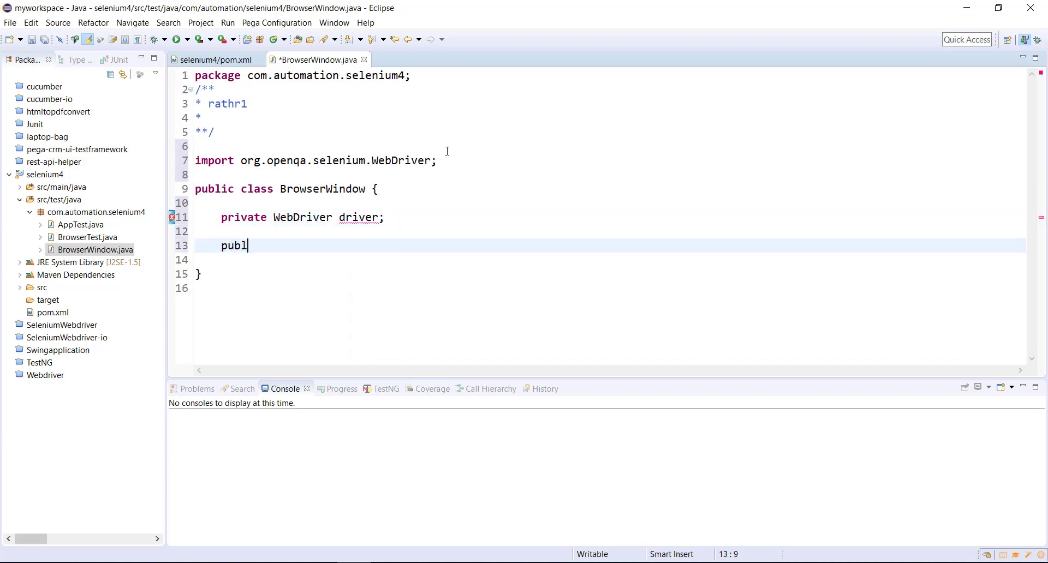
text(ic void ste)
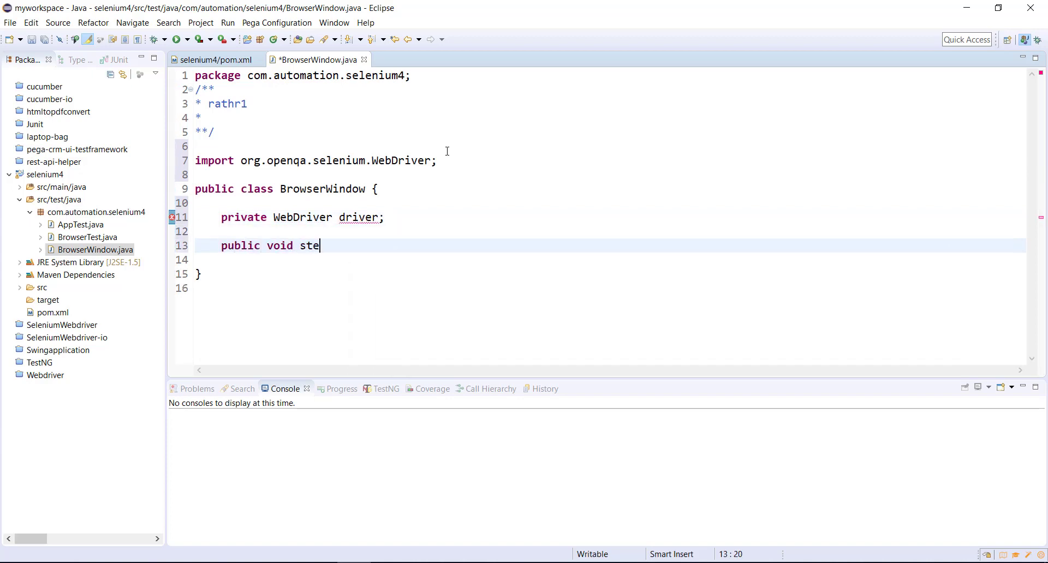
text(up({)
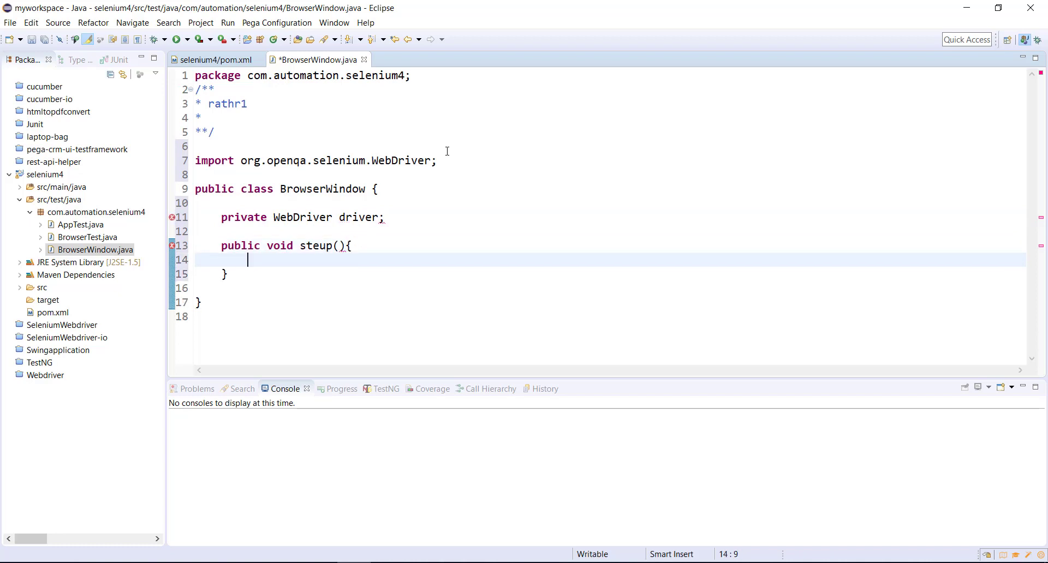
text(@Before)
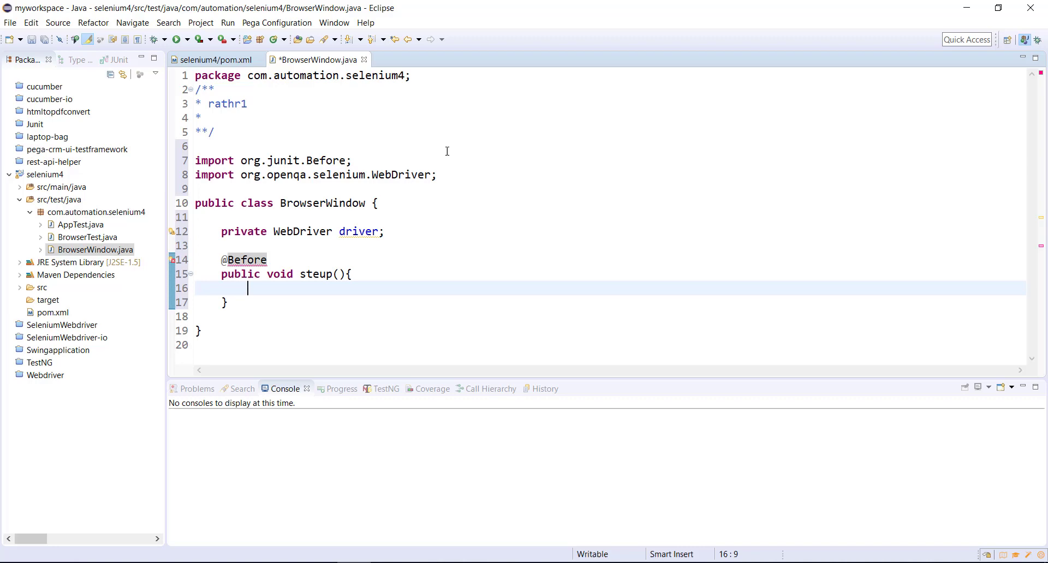
text(WebDriverManager.)
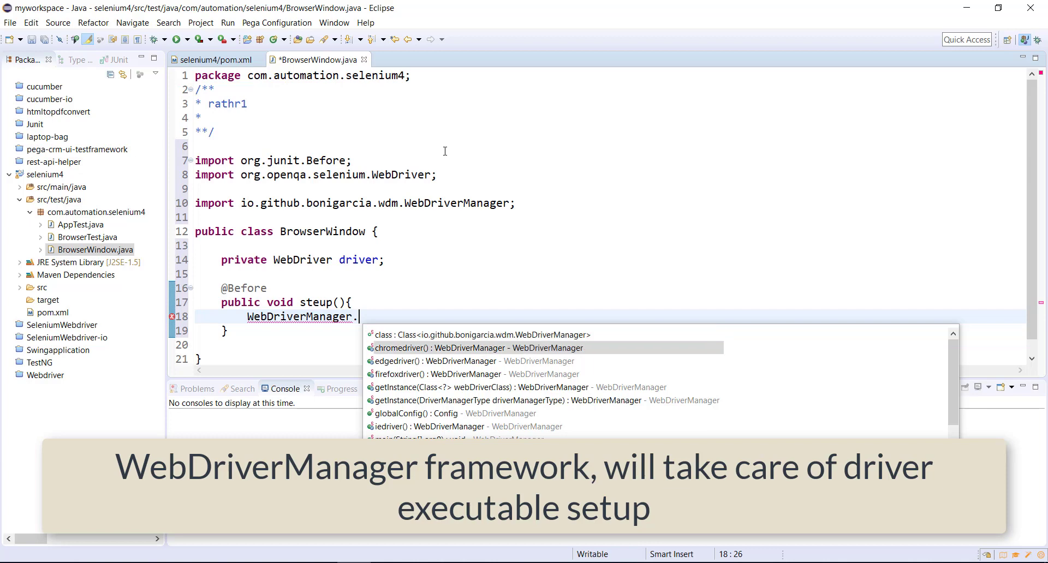
Fill steup() with WebDriverManager.chromedriver().setup() and driver = new ChromeDriver(), importing ChromeDriver.
text(chromedriver().setup();)
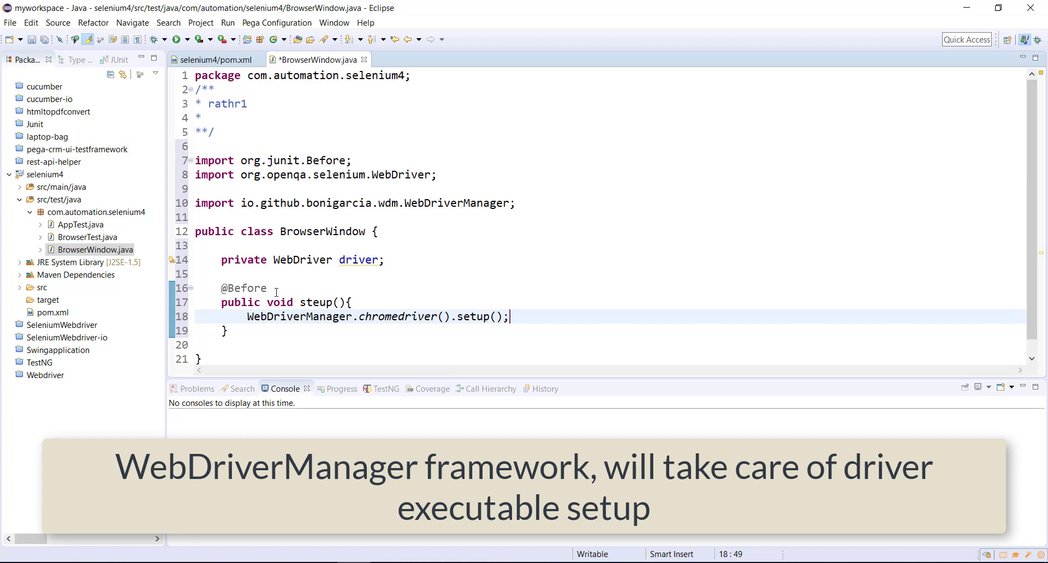
drag(248, 316, 510, 316)
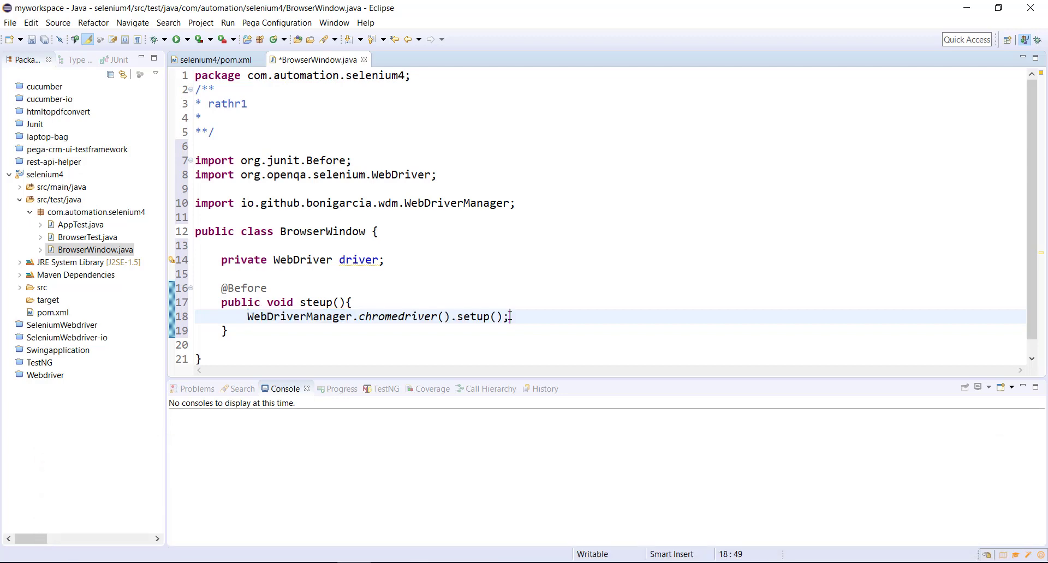
text(driver)
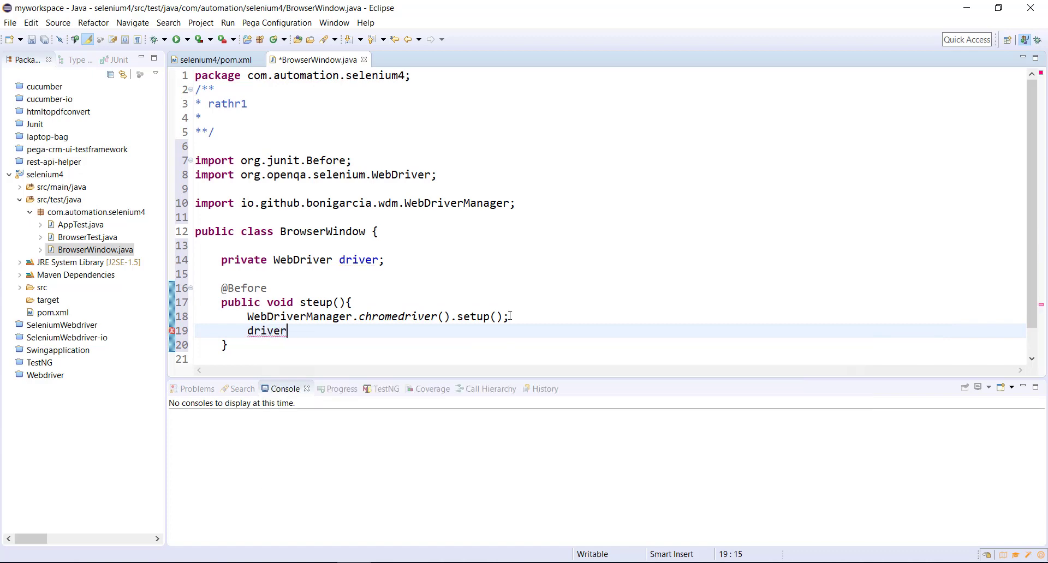
text(= new Ch)
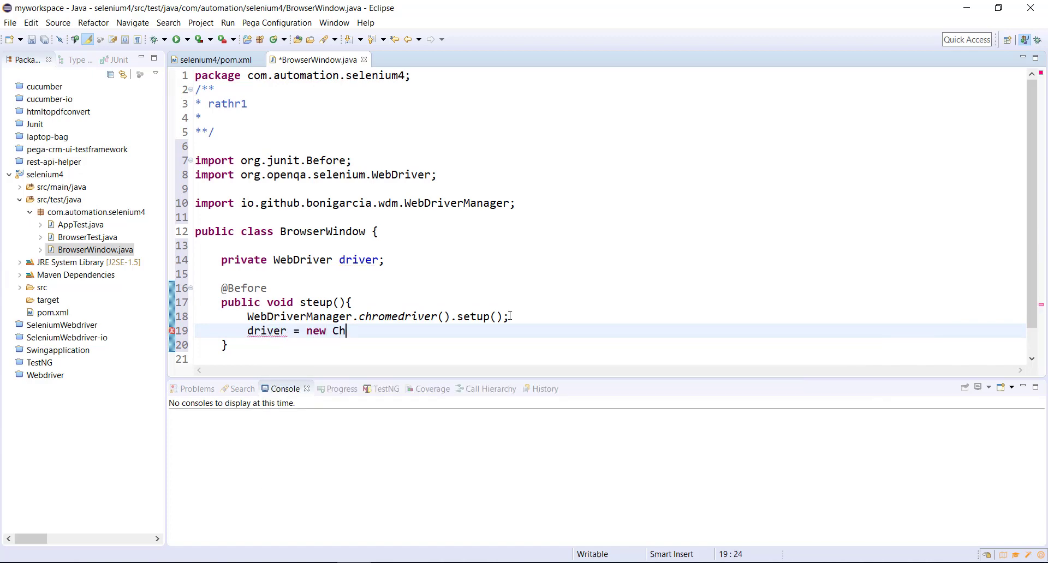
text(r)
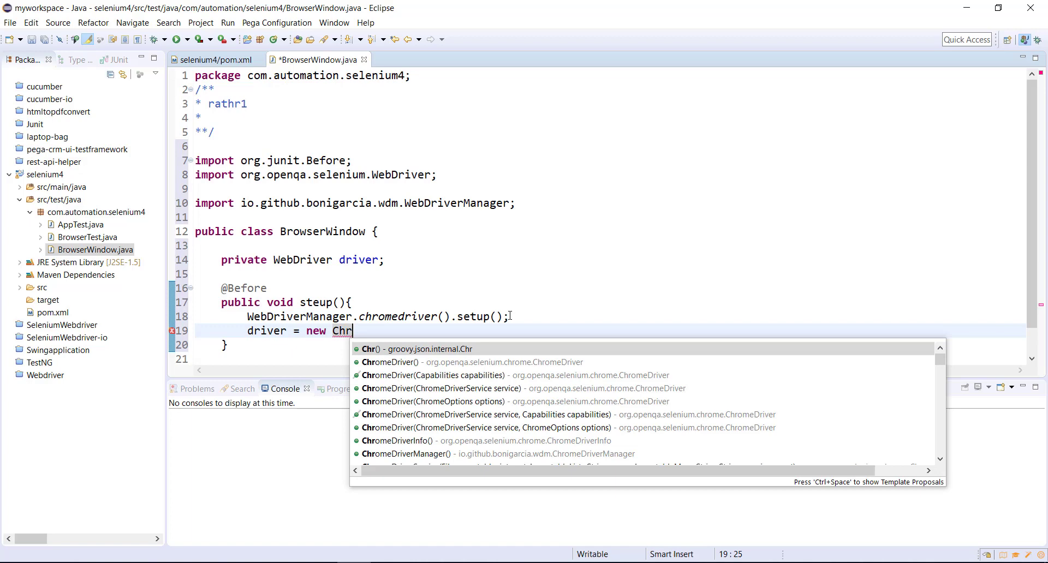
click(391, 362)
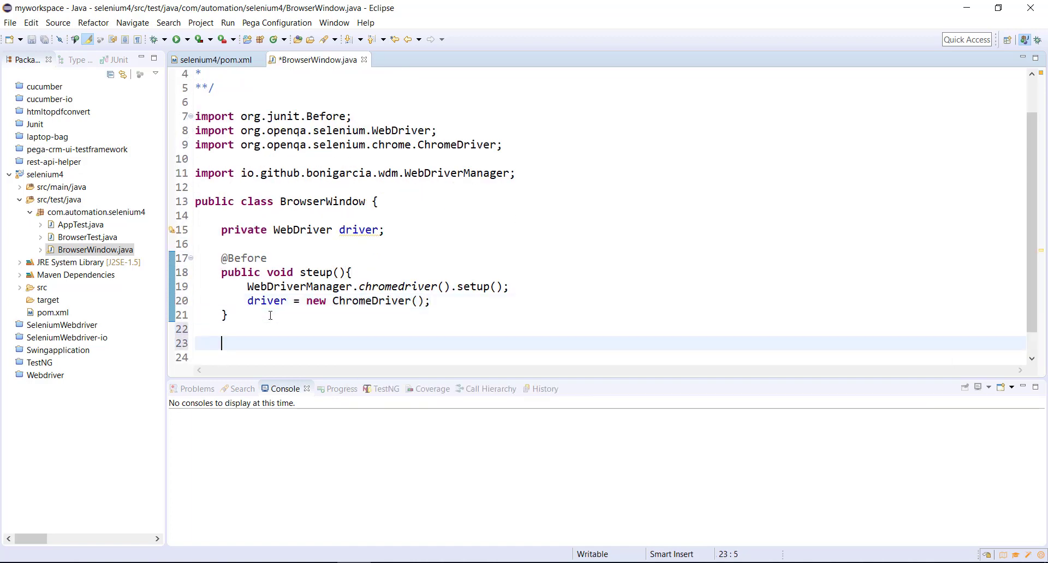
text(public void)
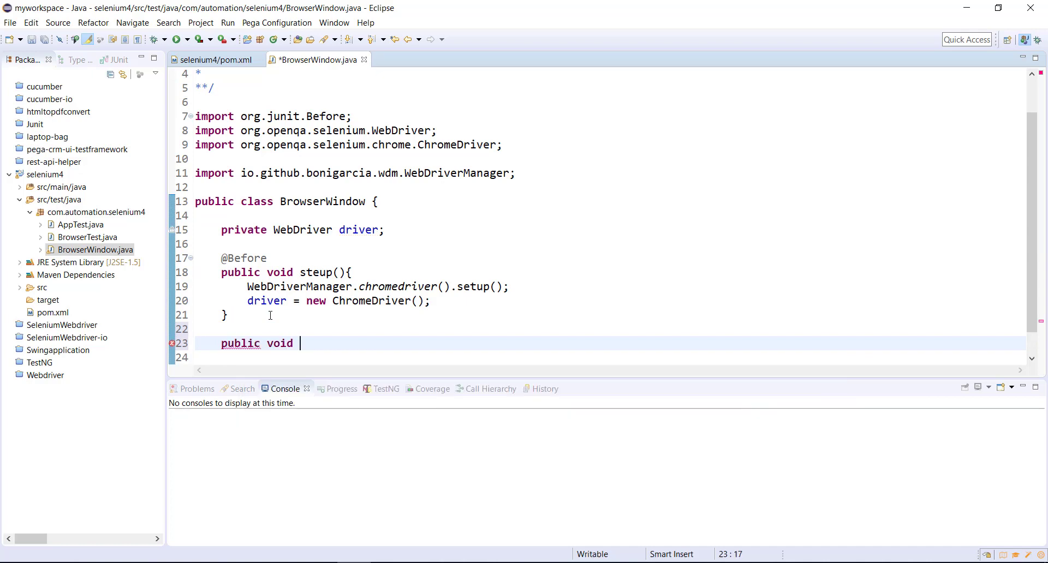
text(teardow)
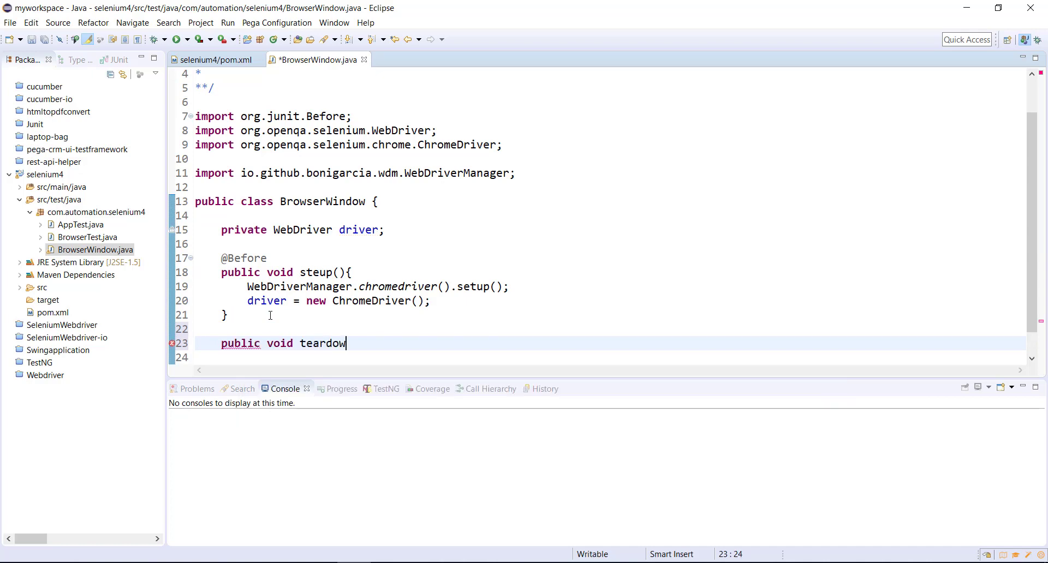
text(n(){)
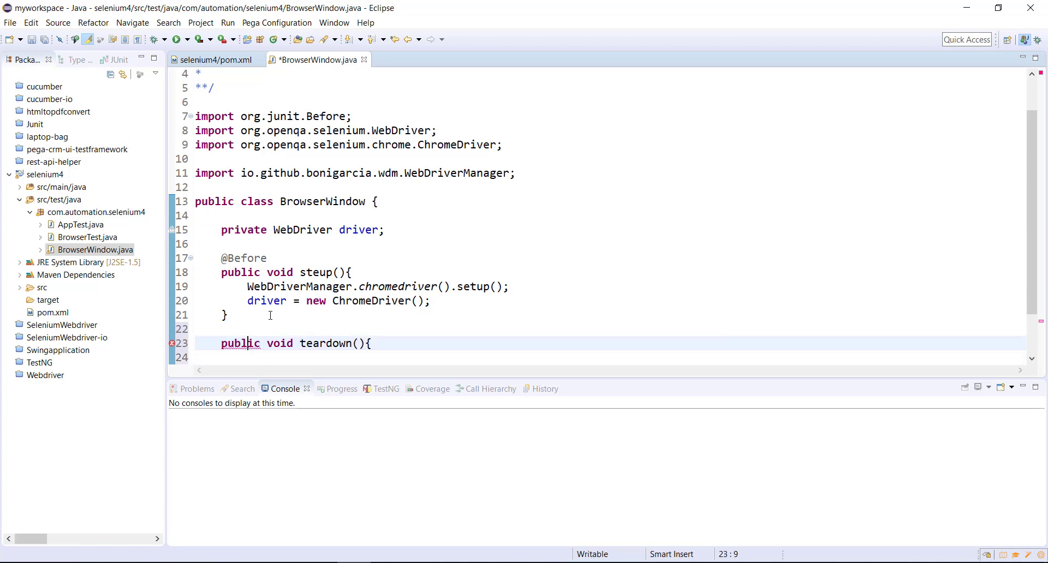
text(@After)
text(})
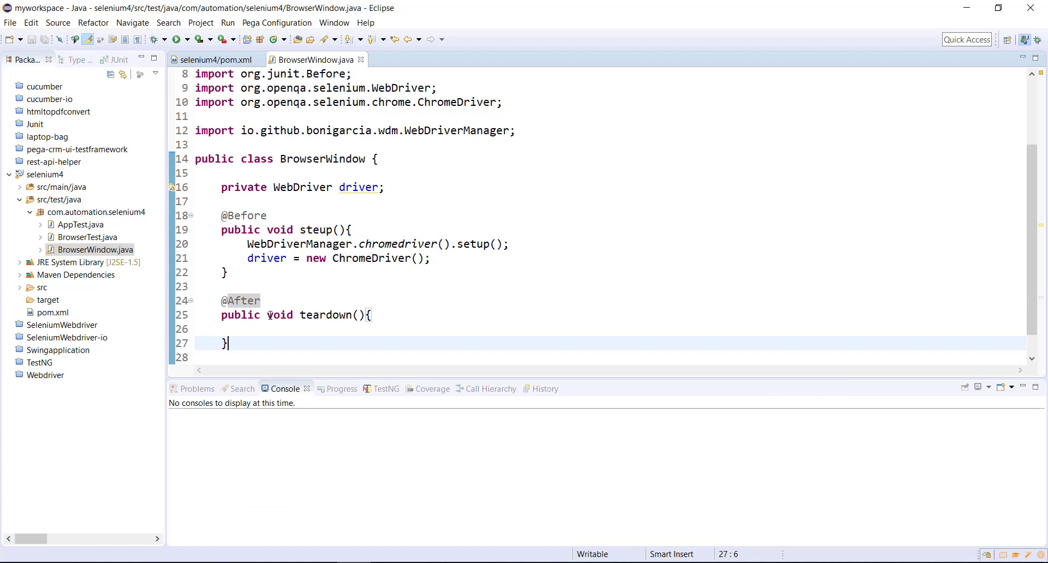
text(if()
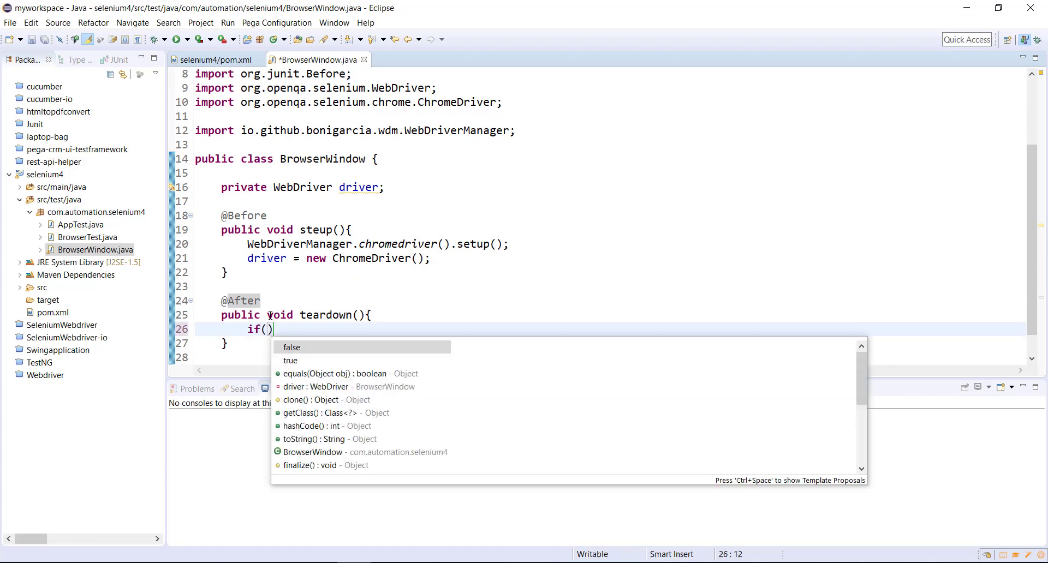
text(driver != null)
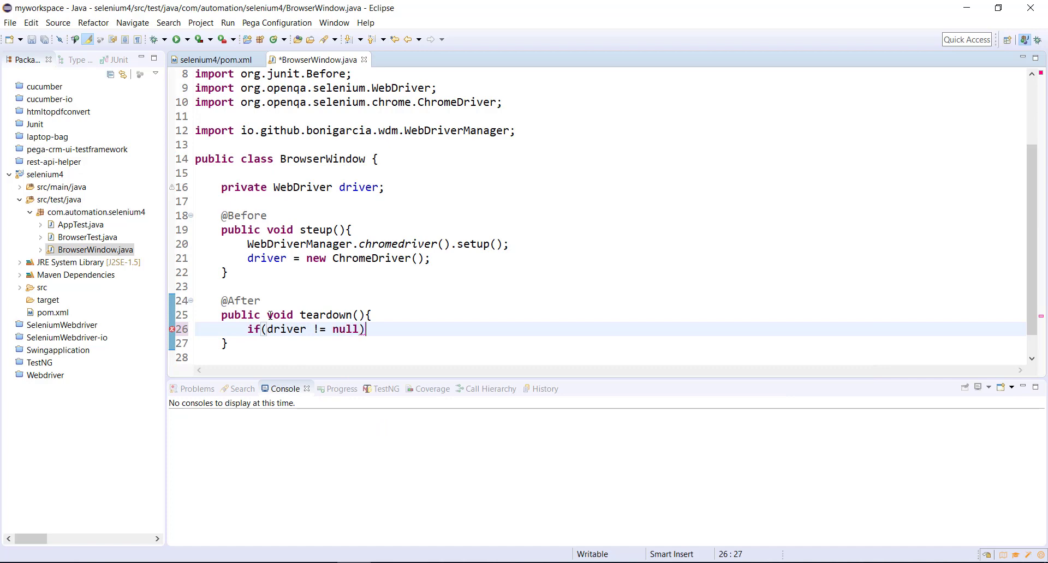
text(driver.)
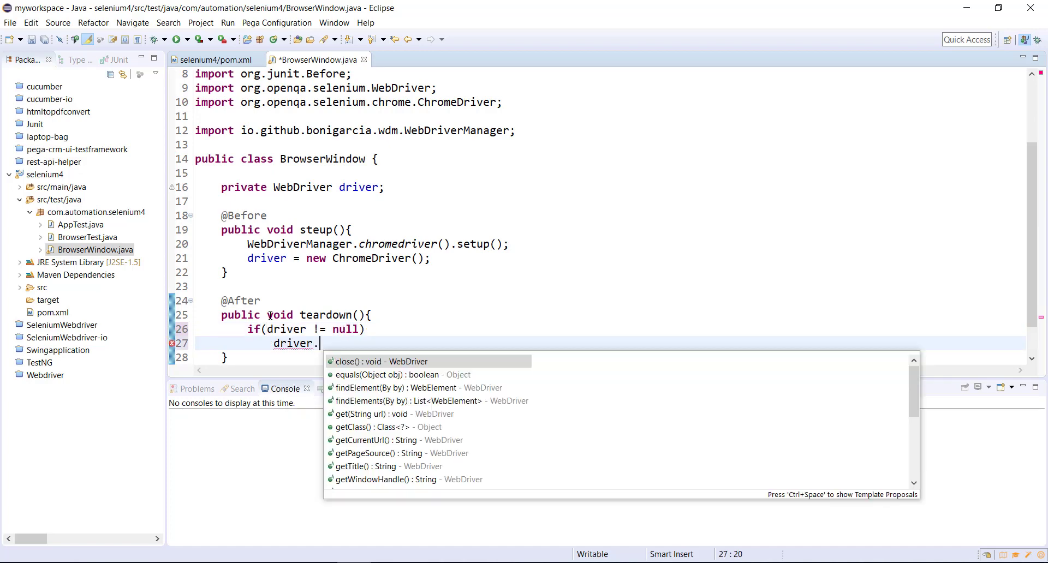
text(quit();)
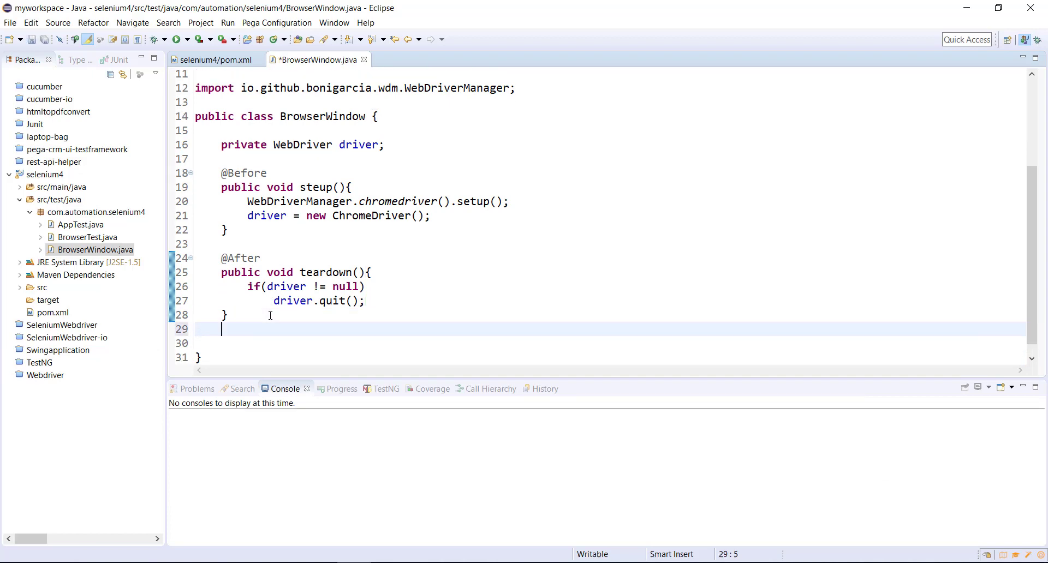
text(public void t)
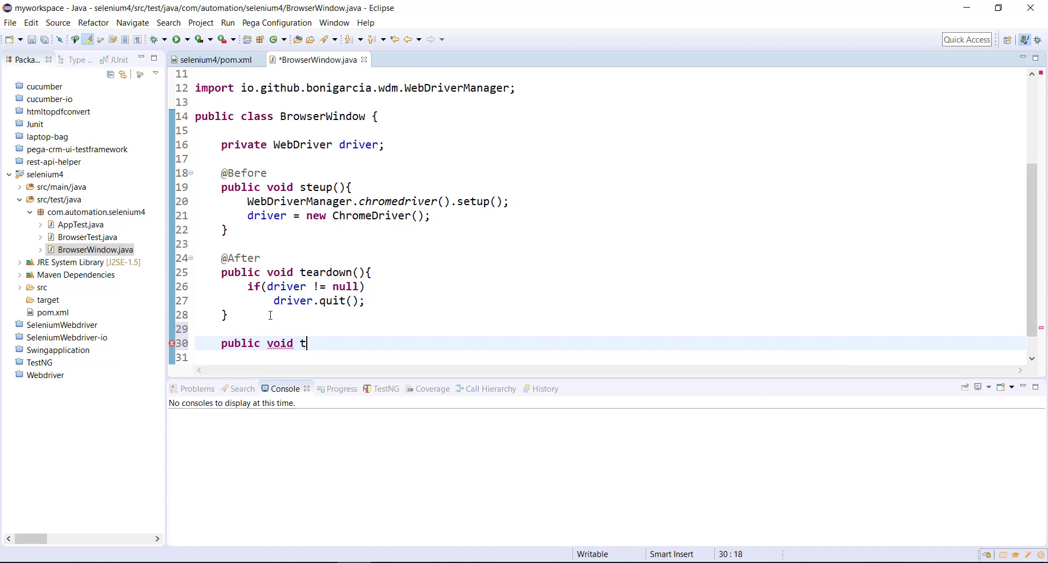
text(est)
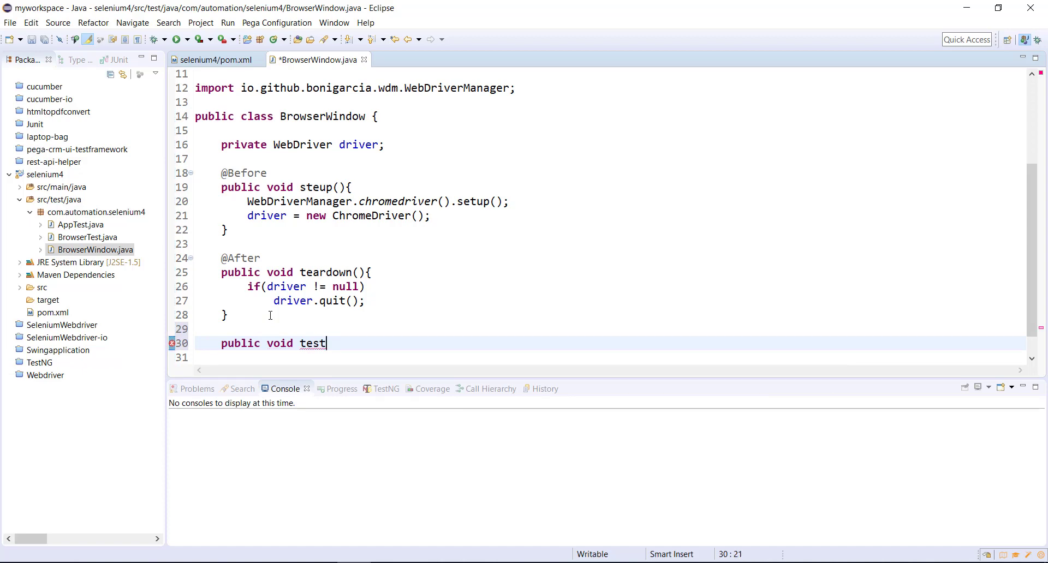
text(BrowserW)
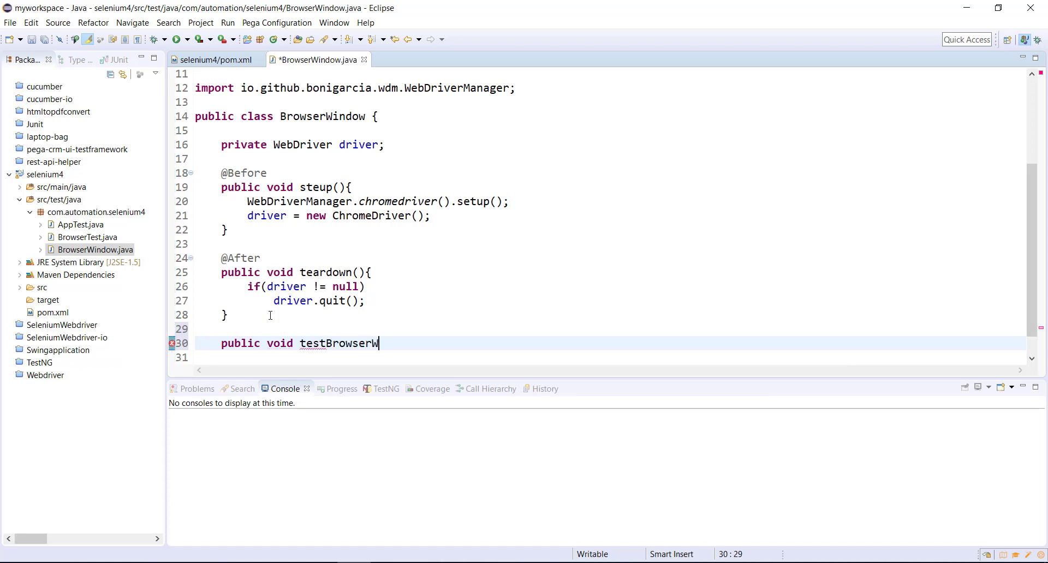
text(indoe)
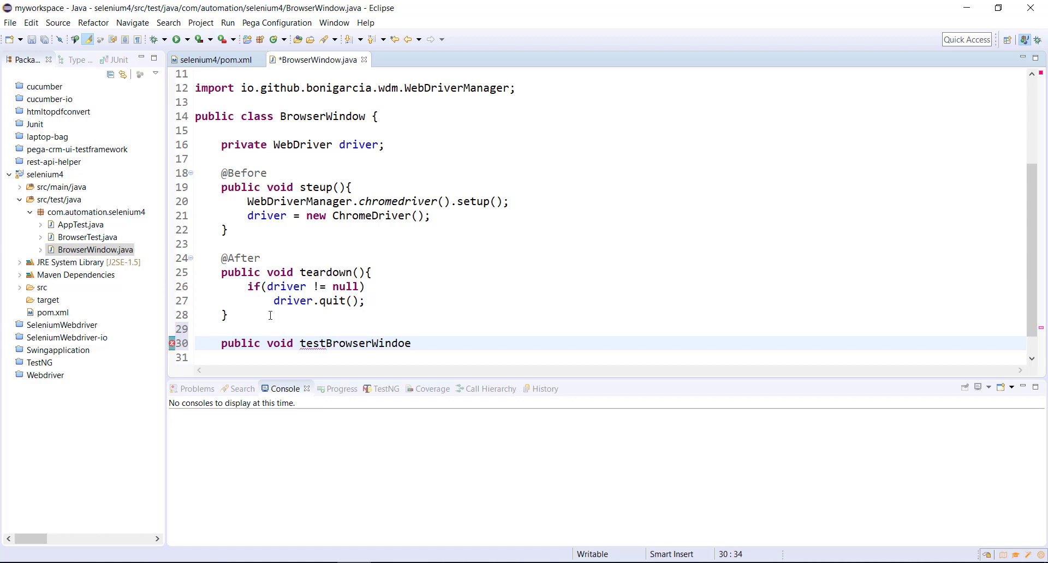
text(w(){)
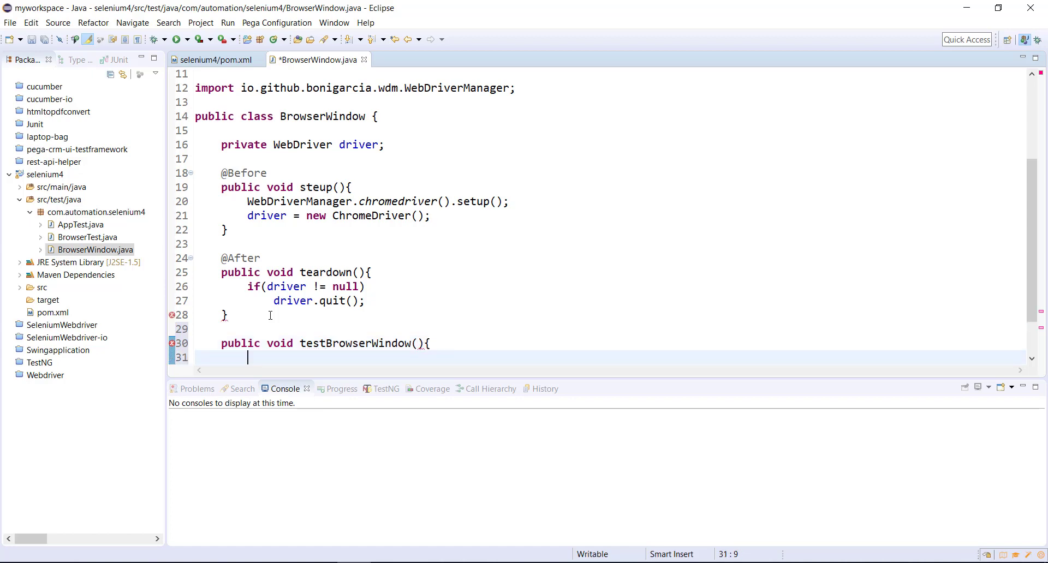
text(@T)
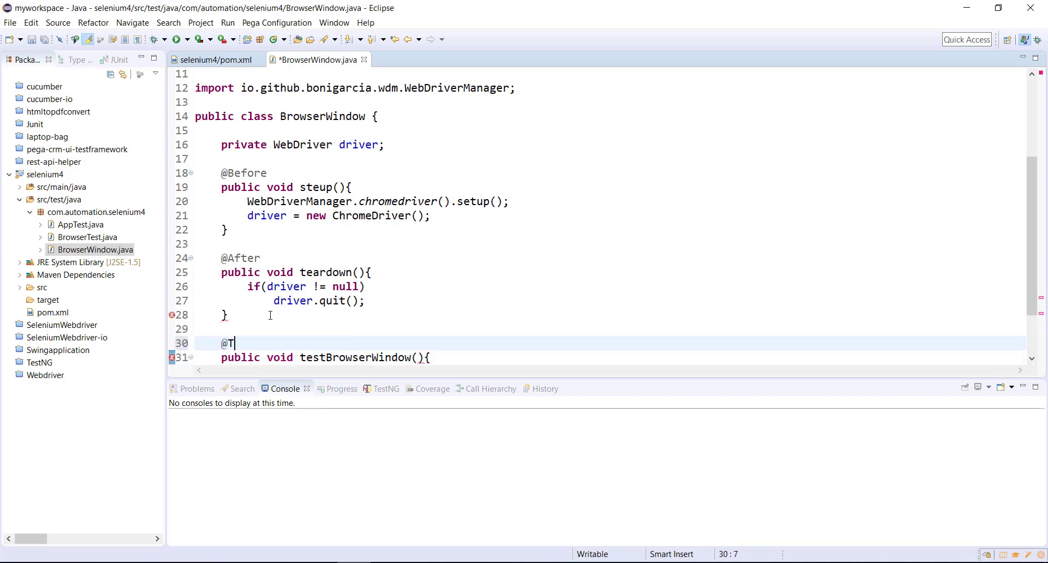
text(est)
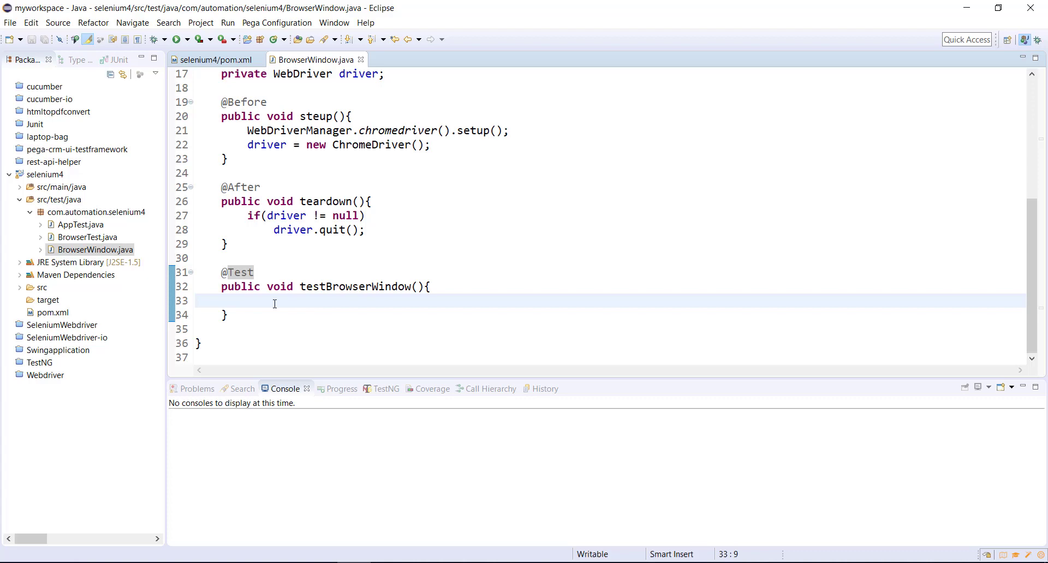
text(driver)
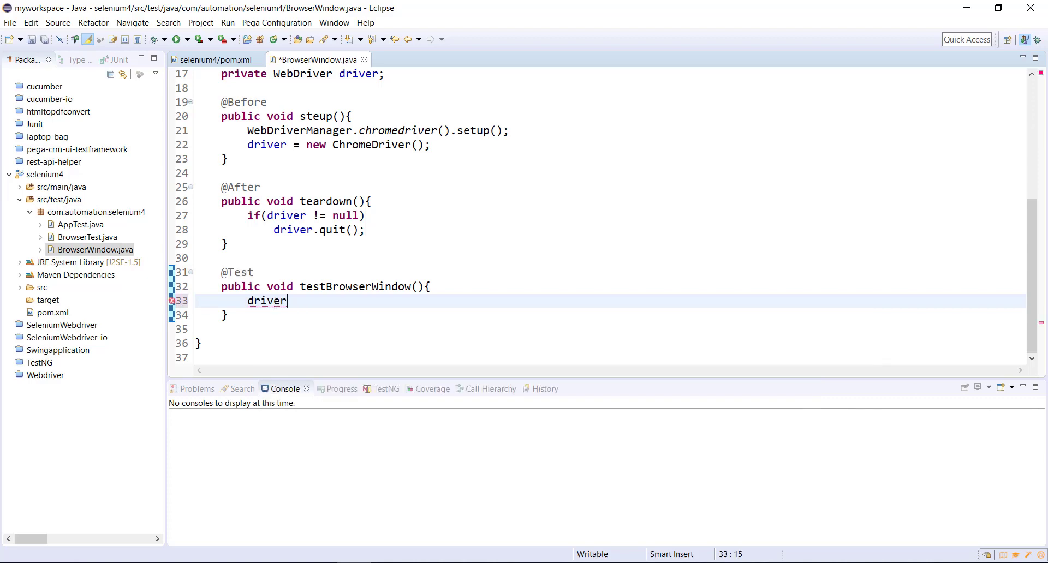
text(.get(url);)
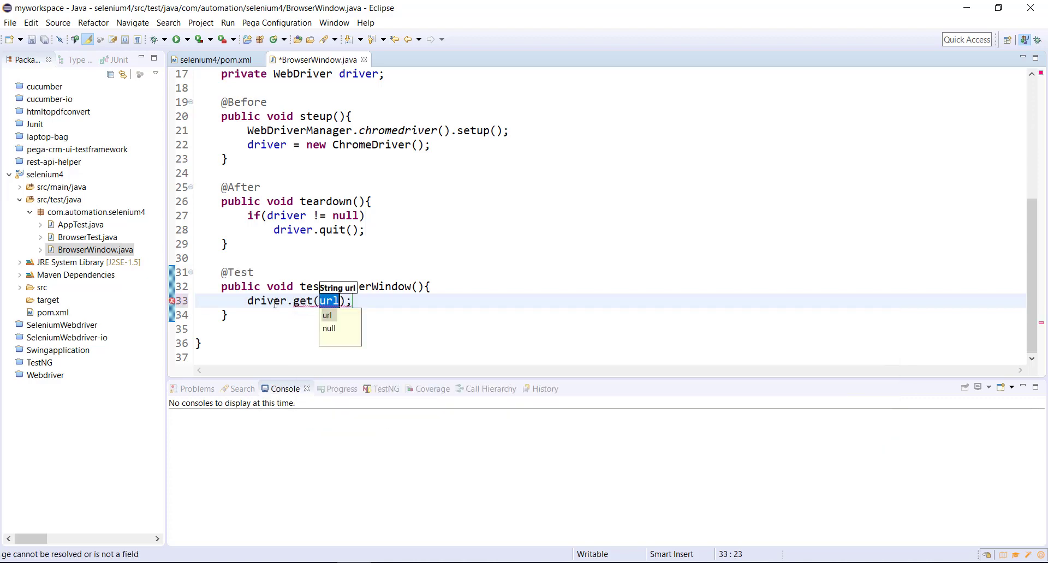
text("https")
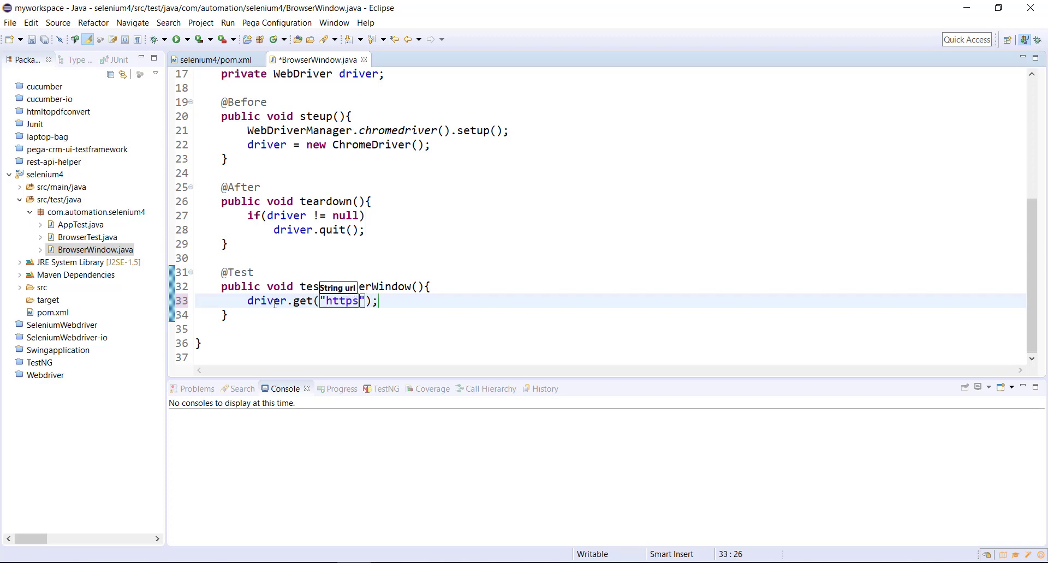
text(://)
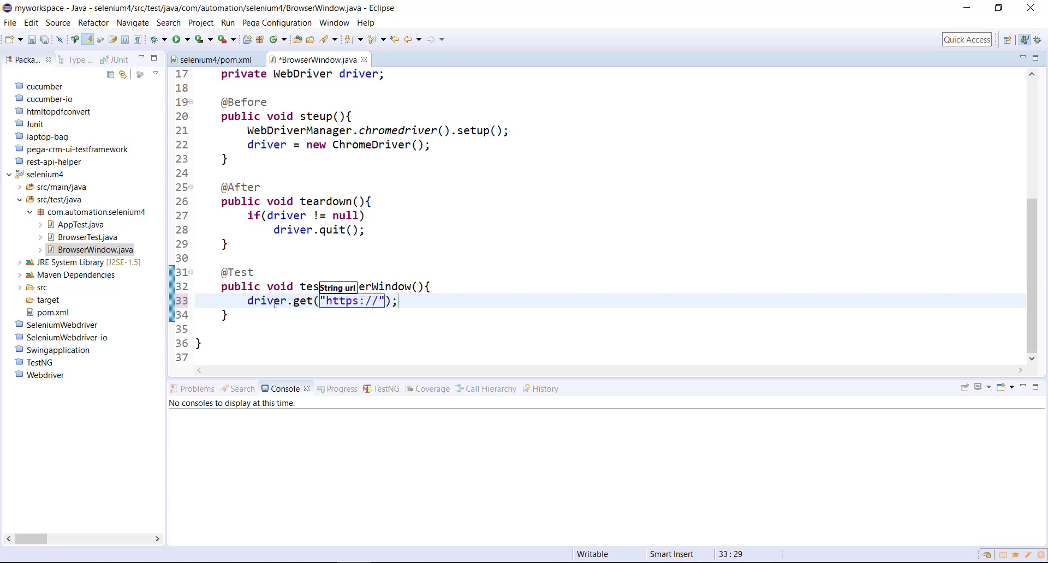
text(www.google.com)
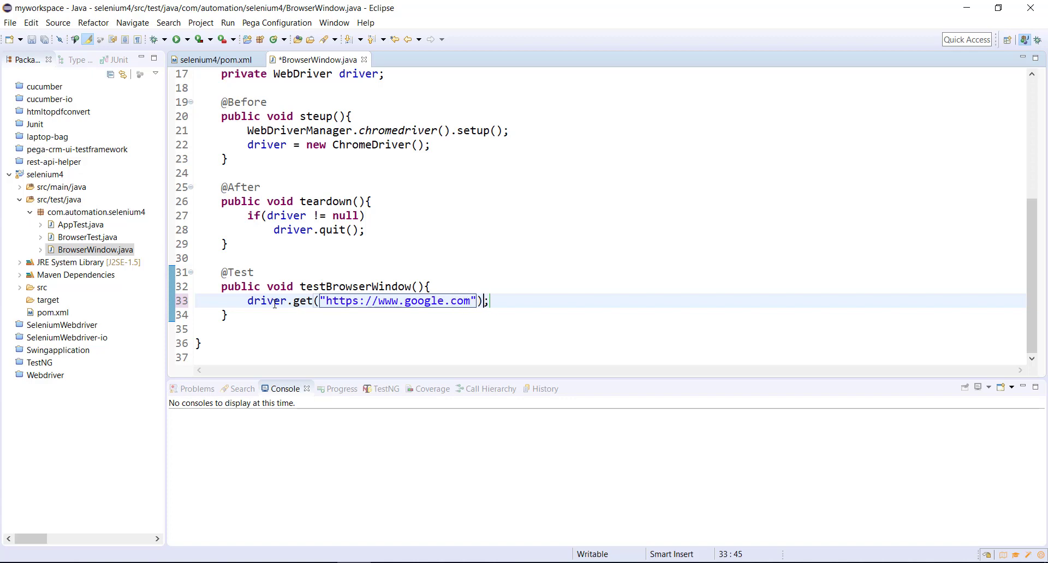
key(ctrl+s)
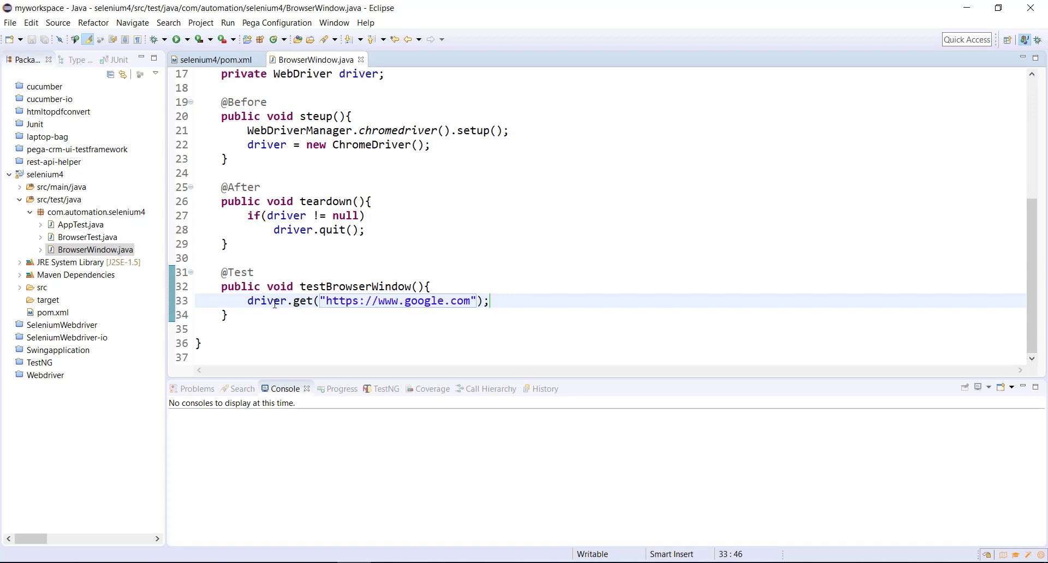
Add driver.switchTo().newWindow(WindowType.TAB) with a 'new tab in the same browser window' comment.
text(d)
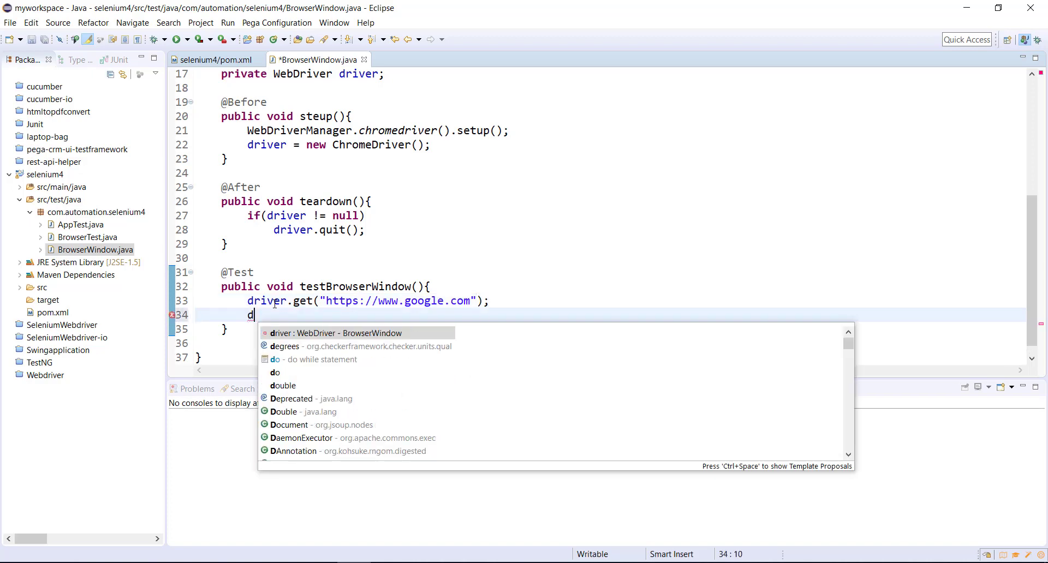
text(river.switchTo()
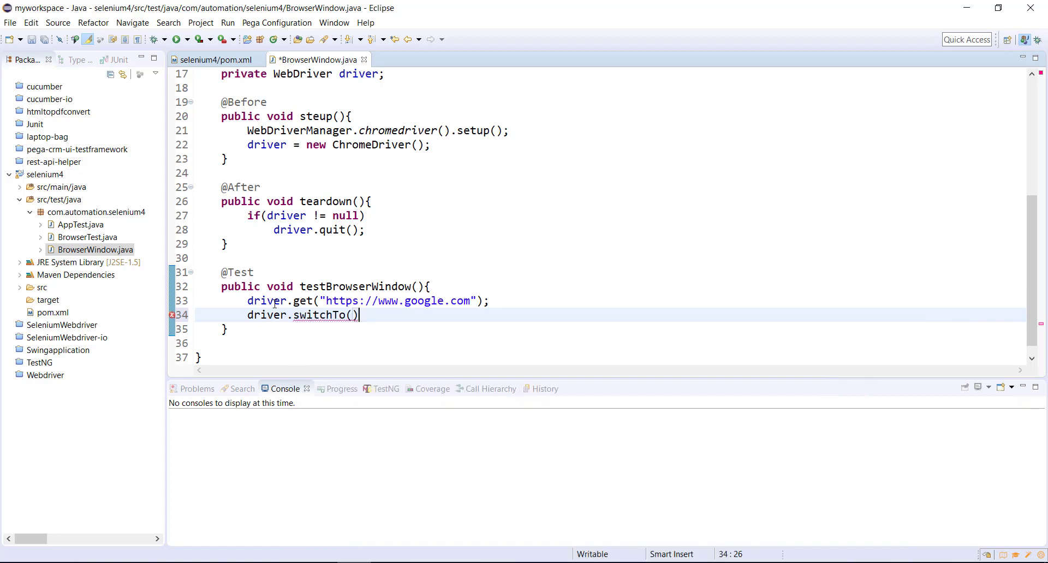
text(.newWindow(typeHint)
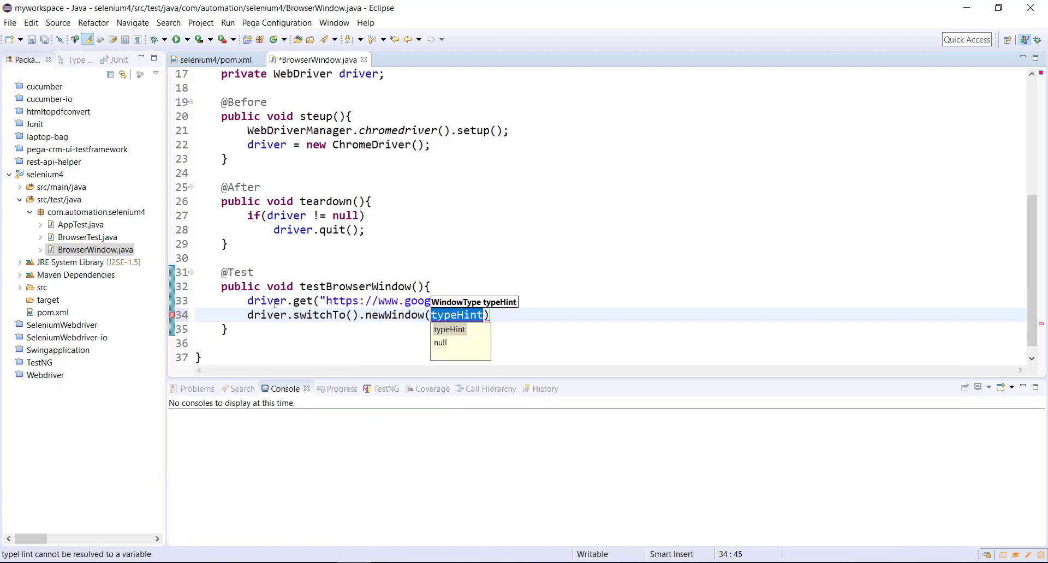
text(W)
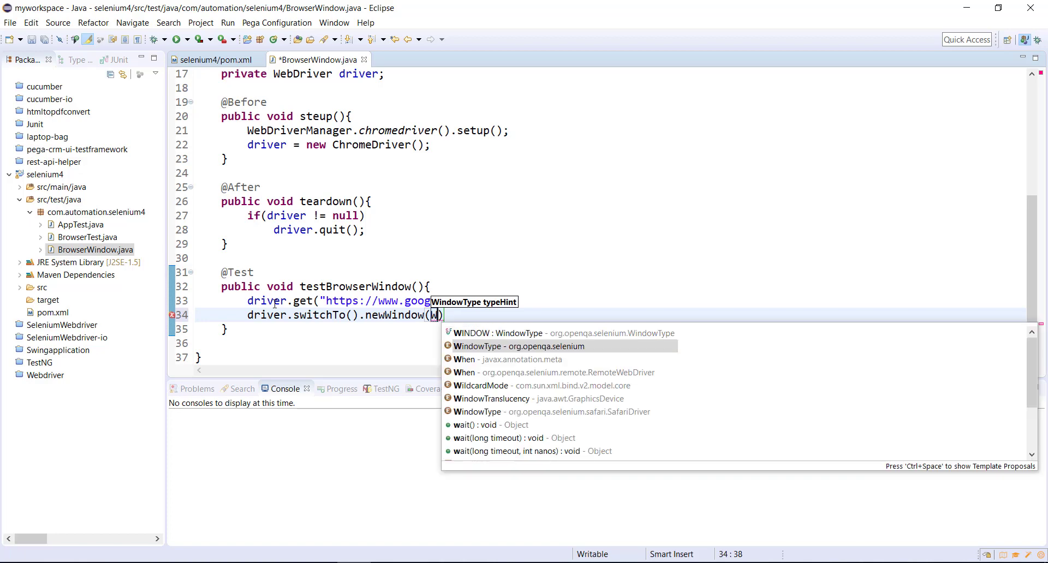
text(indowType.TAB)
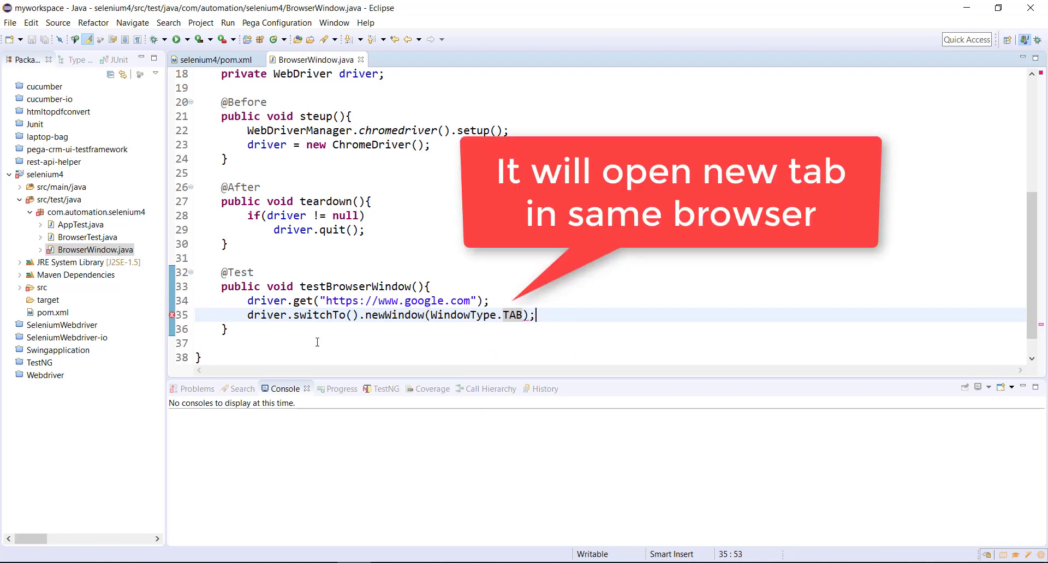
triple_click(391, 314)
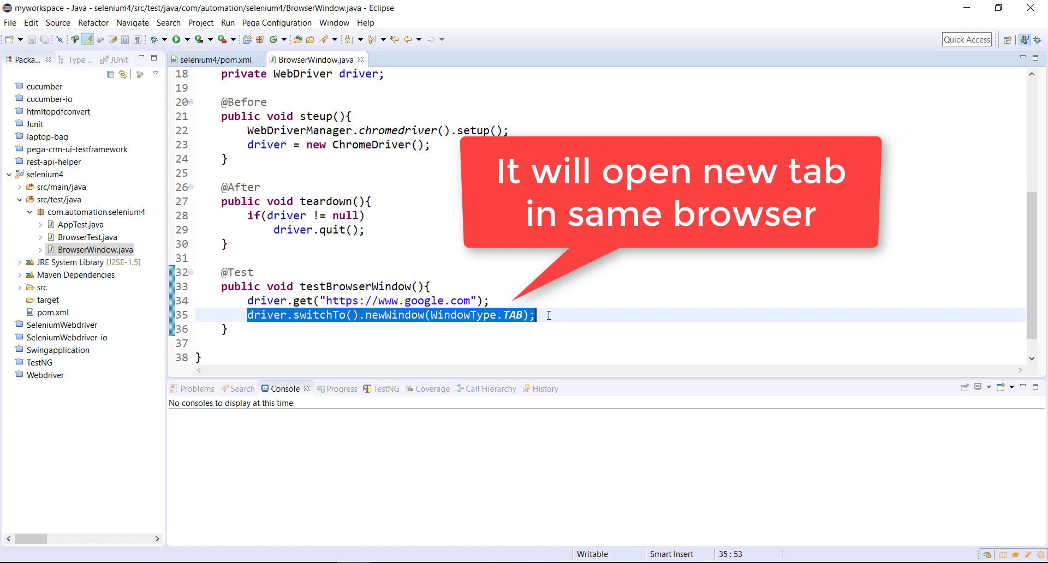
text(//)
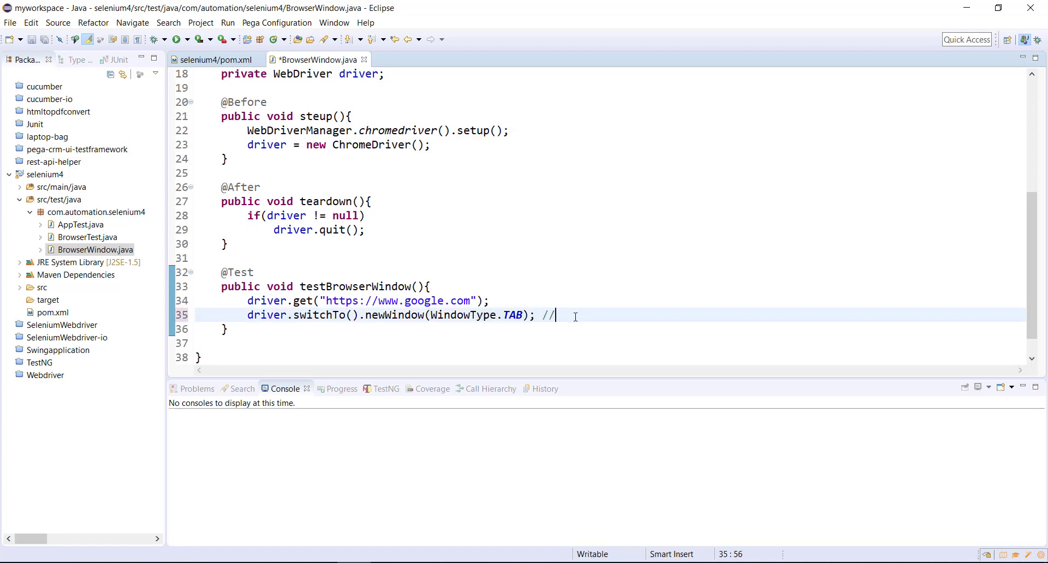
text(new tab)
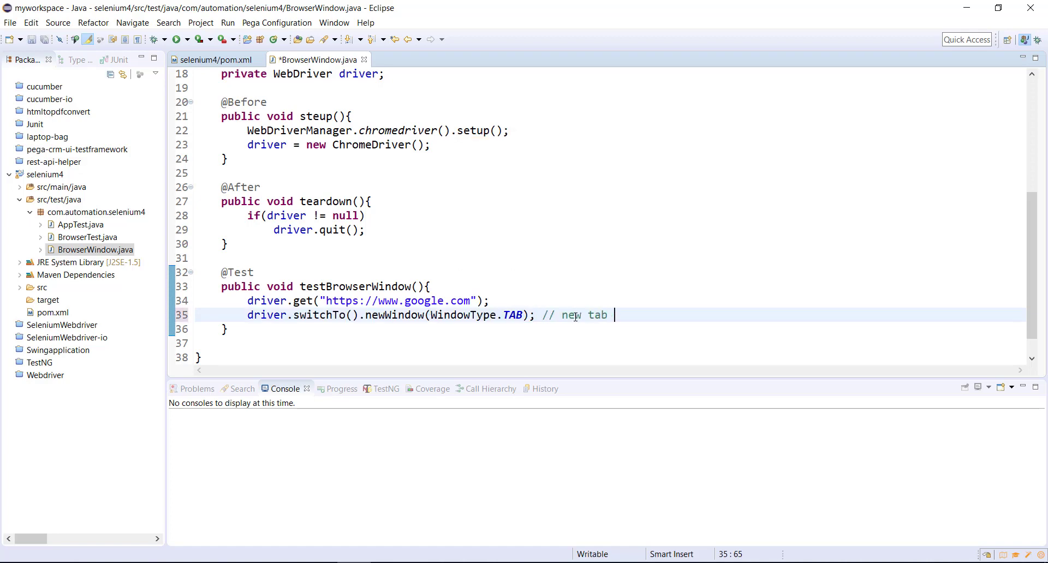
text(in the same browser window)
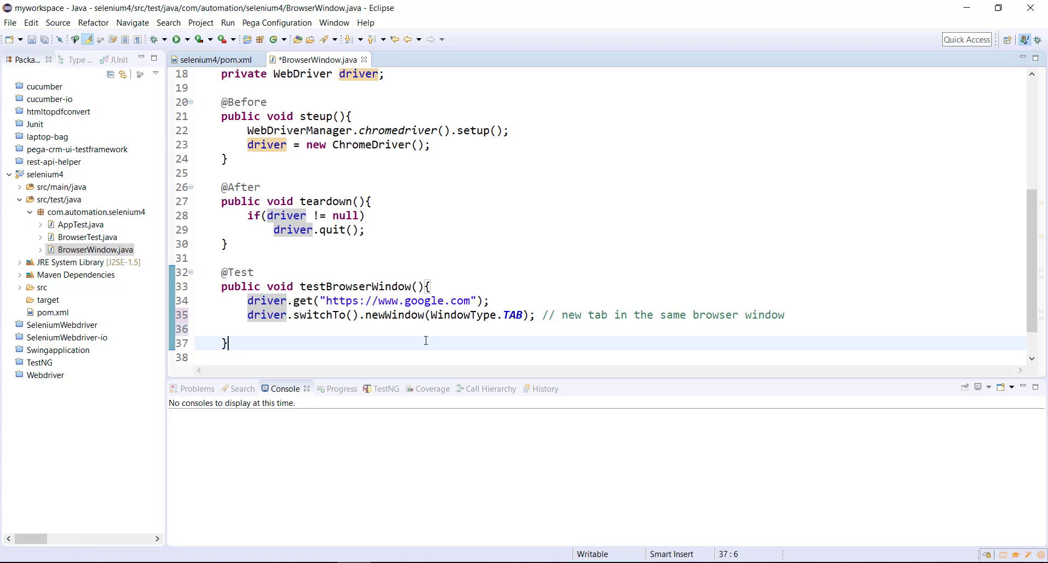
mouse_move(835, 321)
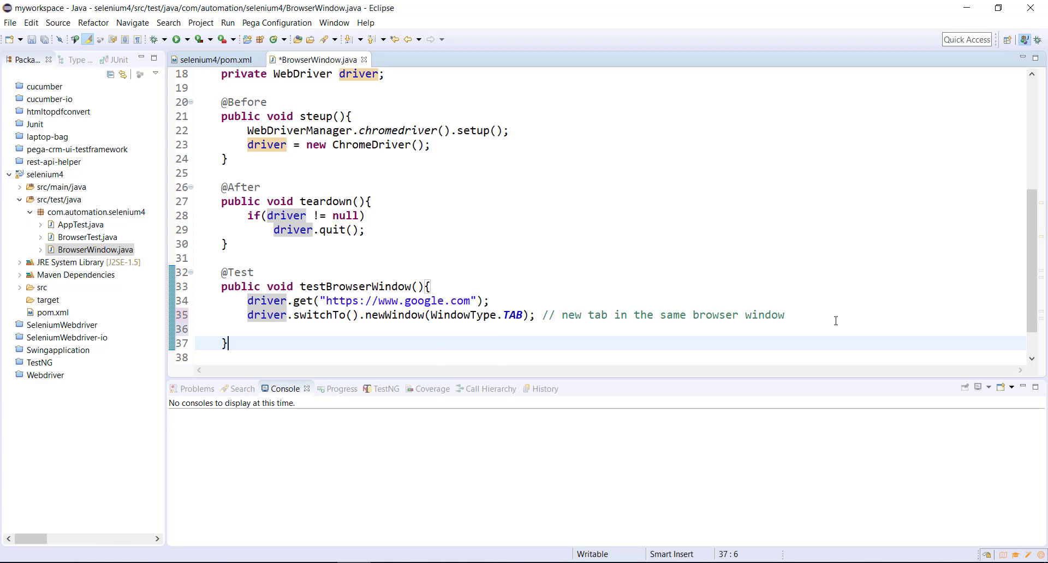
text(driver.get("");)
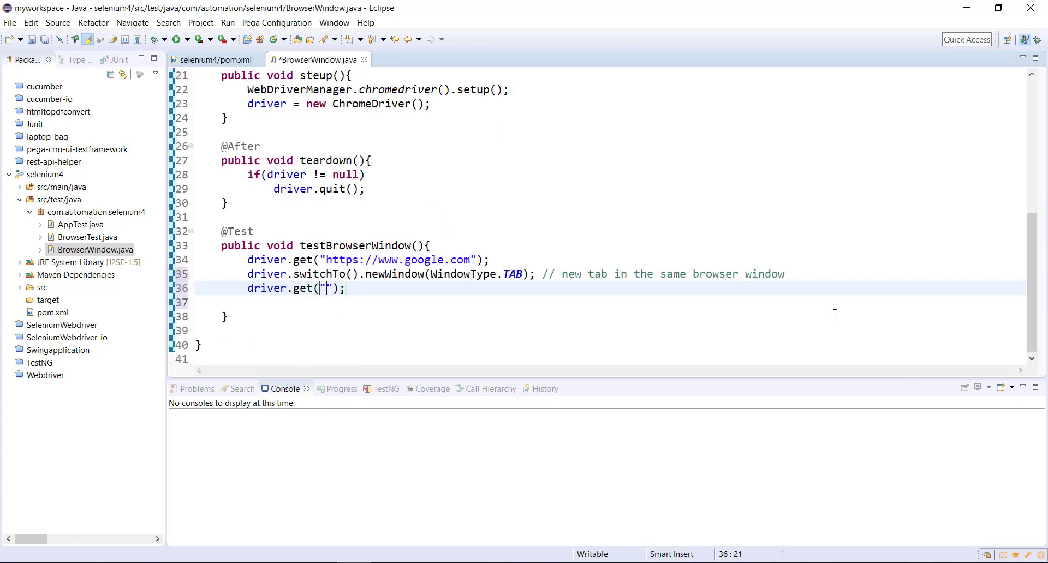
text(https)
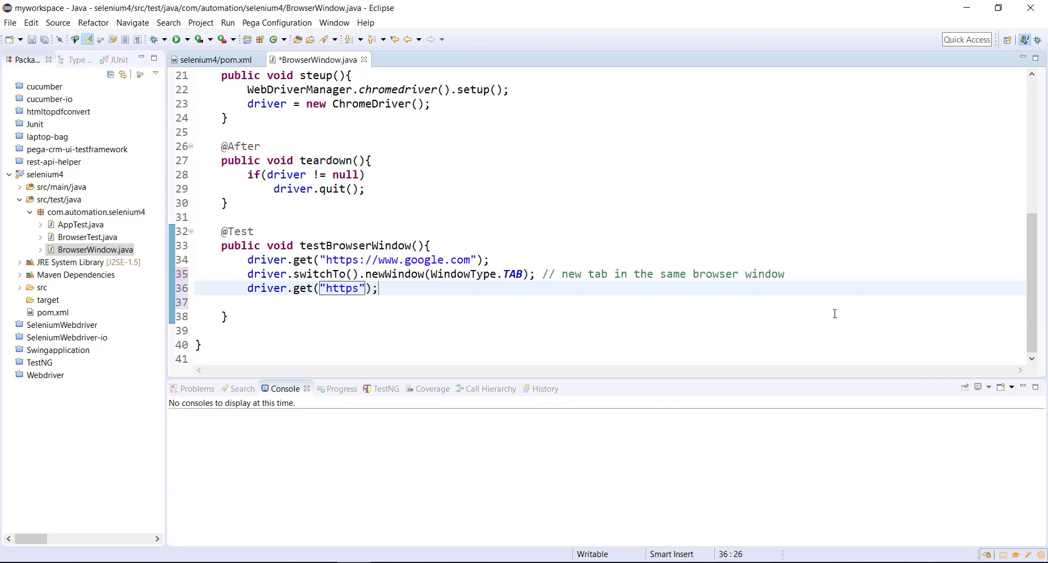
text(://www,)
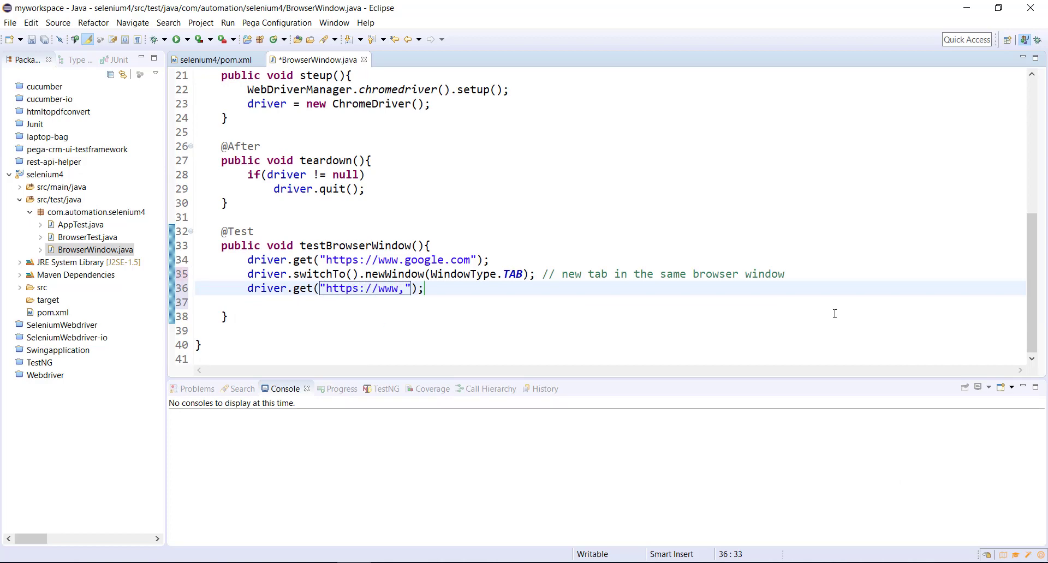
text(youtube.)
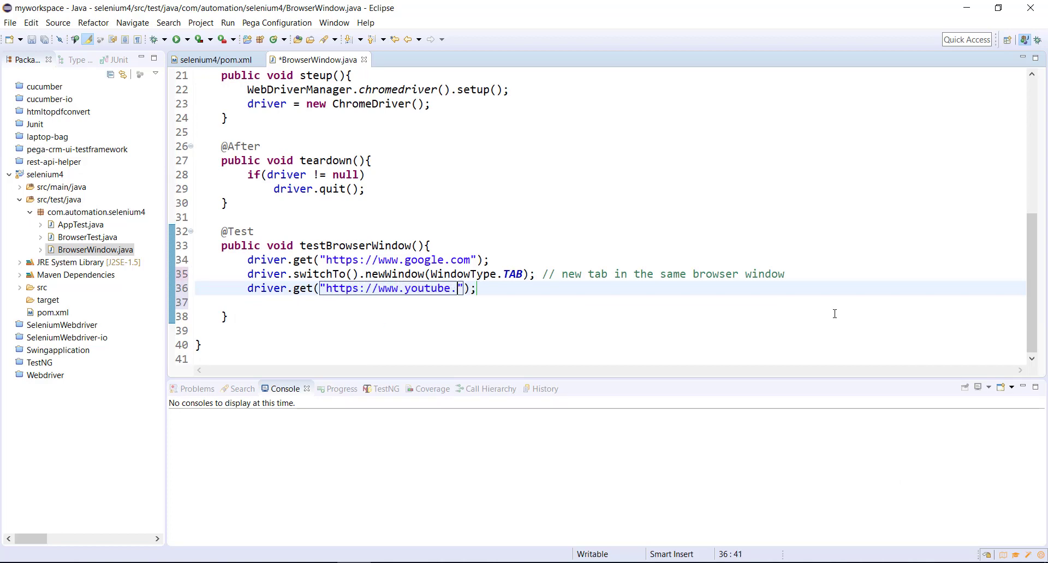
text(com)
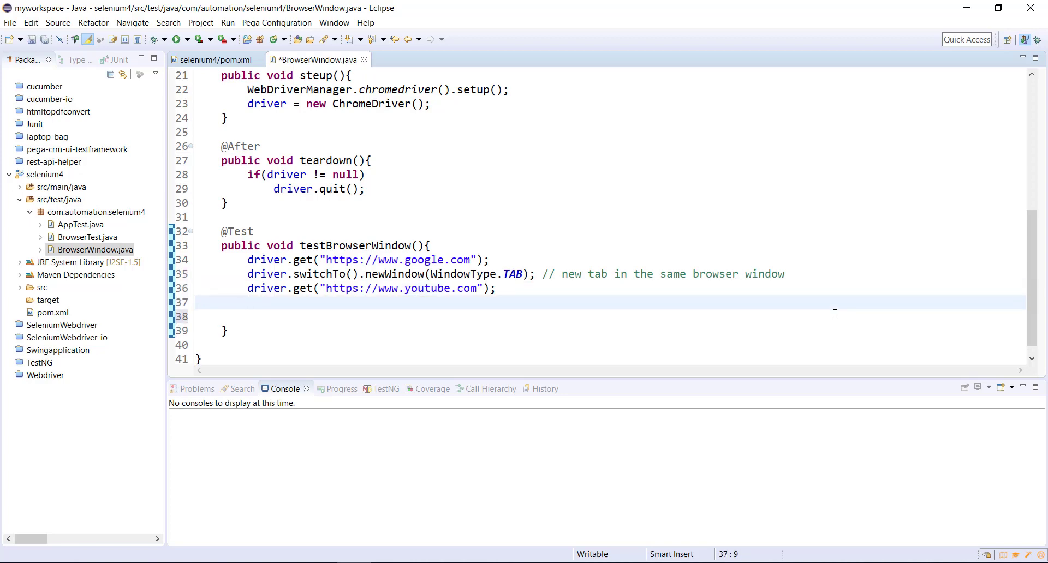
Add driver.switchTo().newWindow(WindowType.WINDOW); // new browser window and save the file.
text(d)
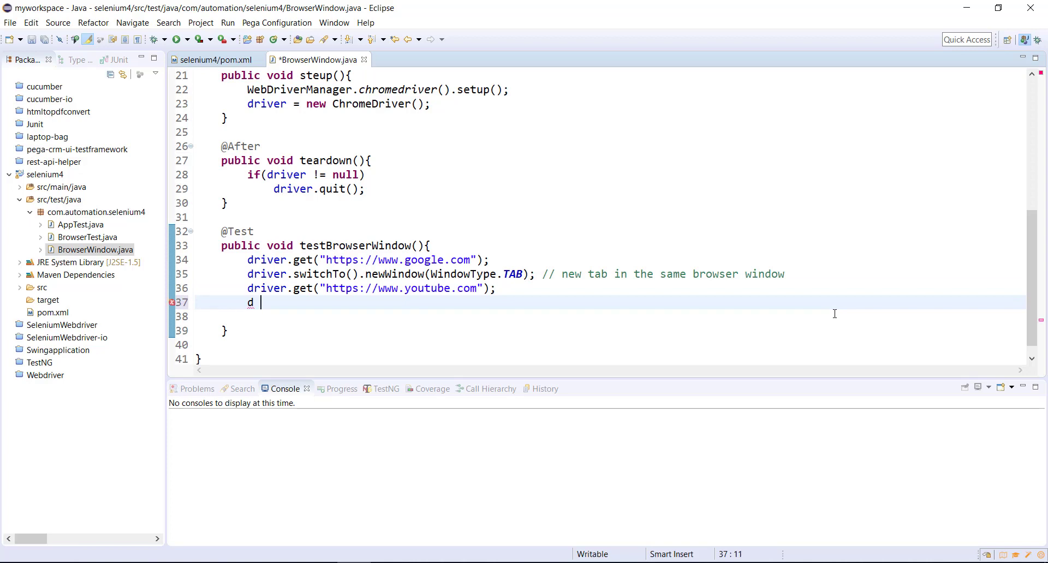
text(driver.)
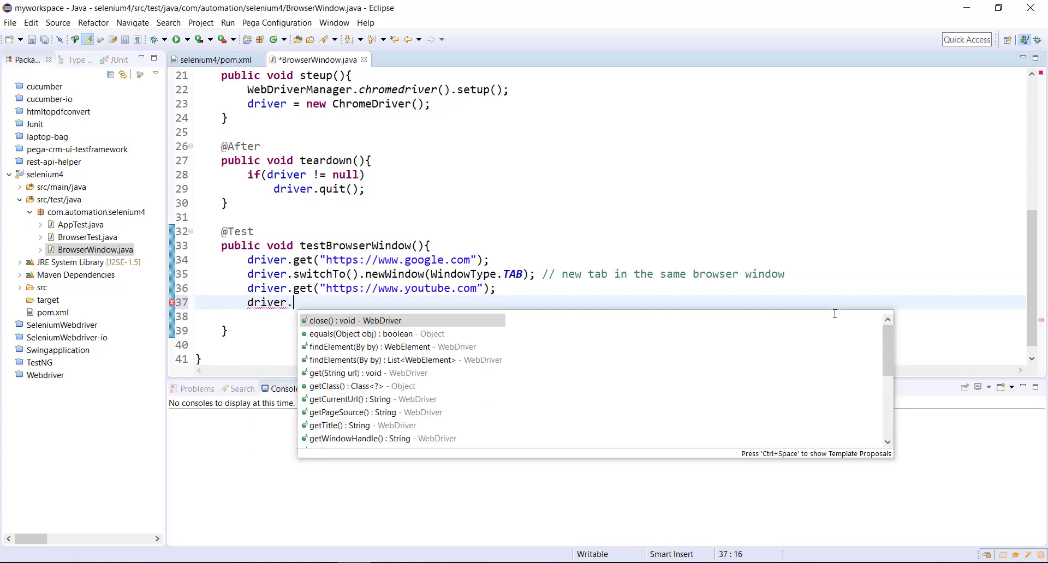
text(switchTo().newWindow(typeHint)
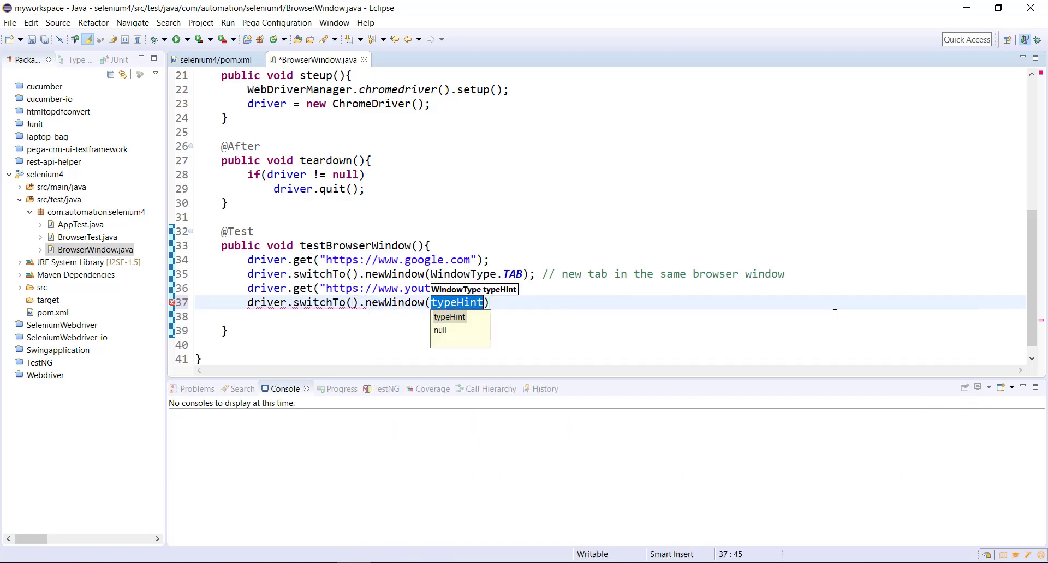
text(WindowT)
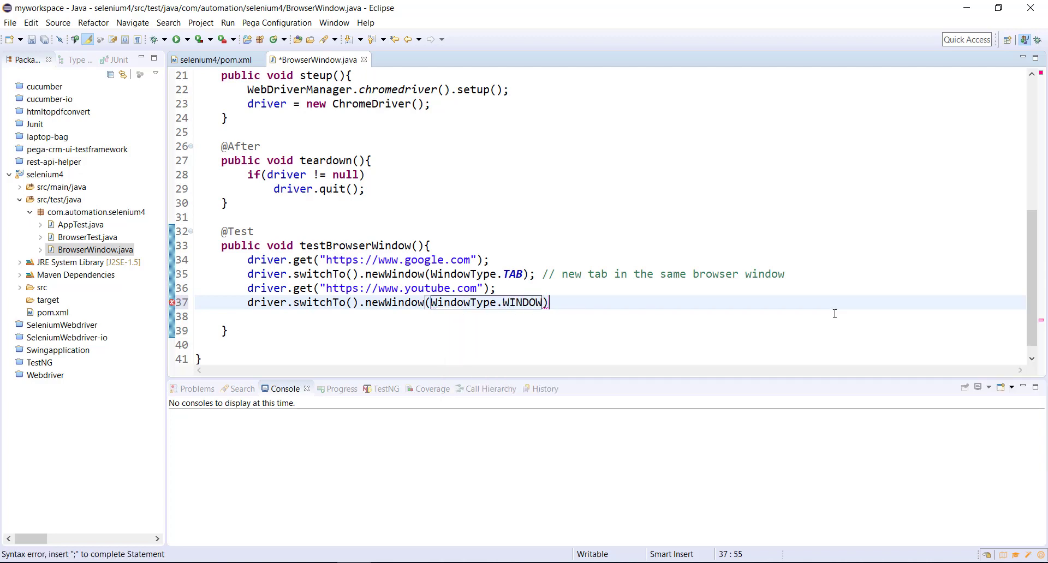
text(; // new)
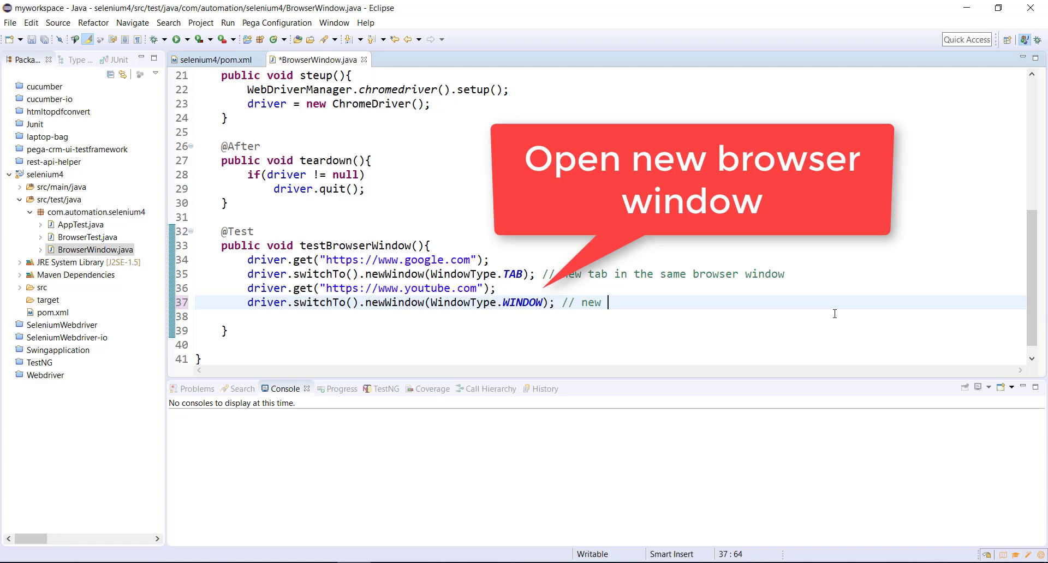
text(r)
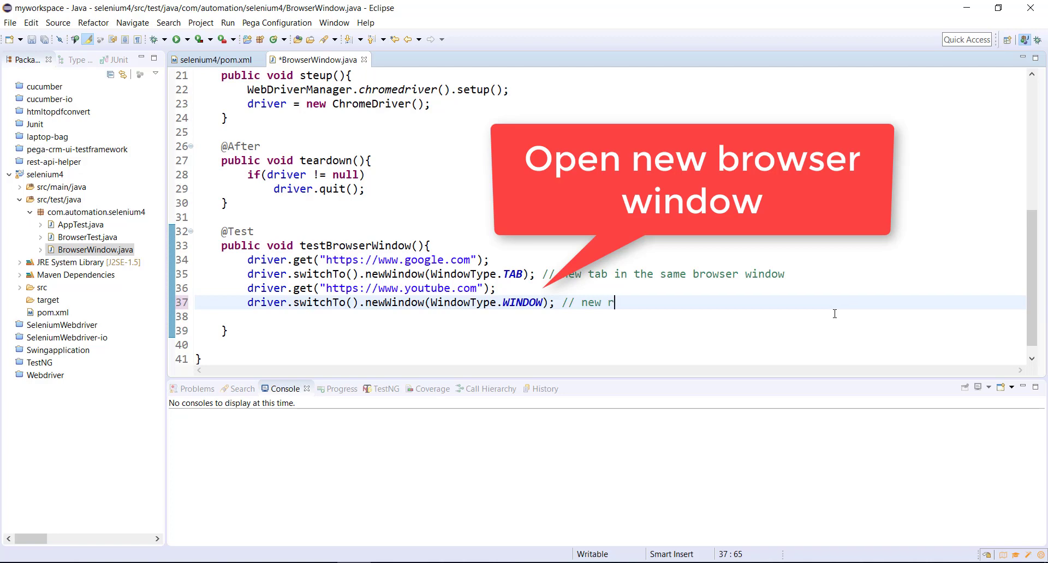
text(browser window)
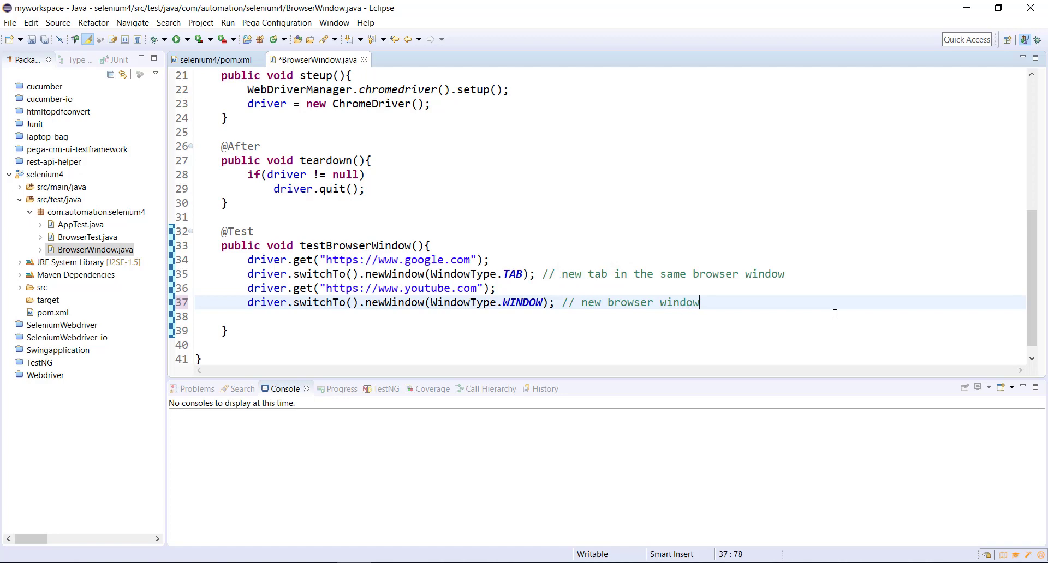
key(ctrl+s)
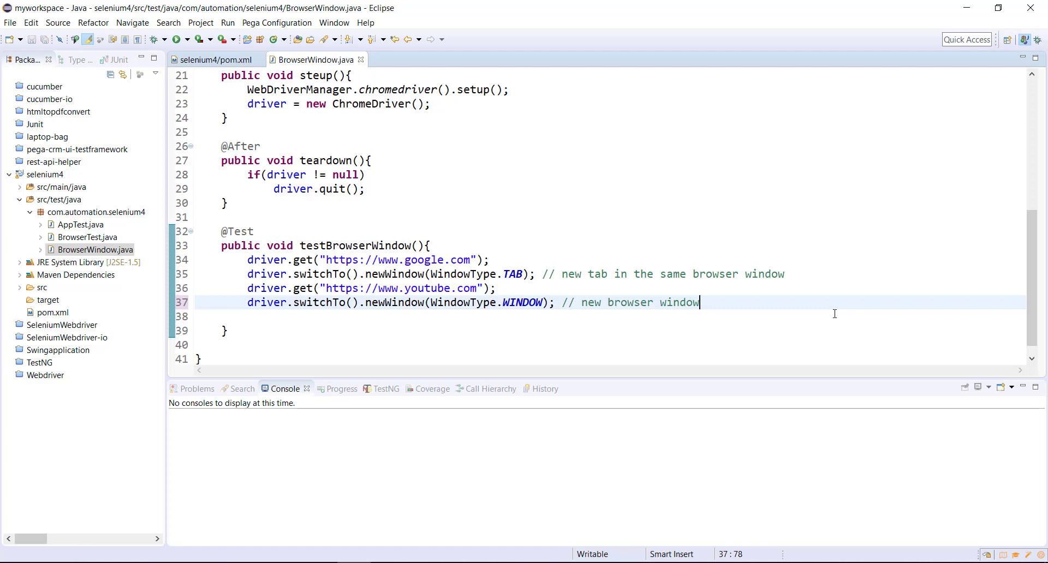
text(driver.get("");)
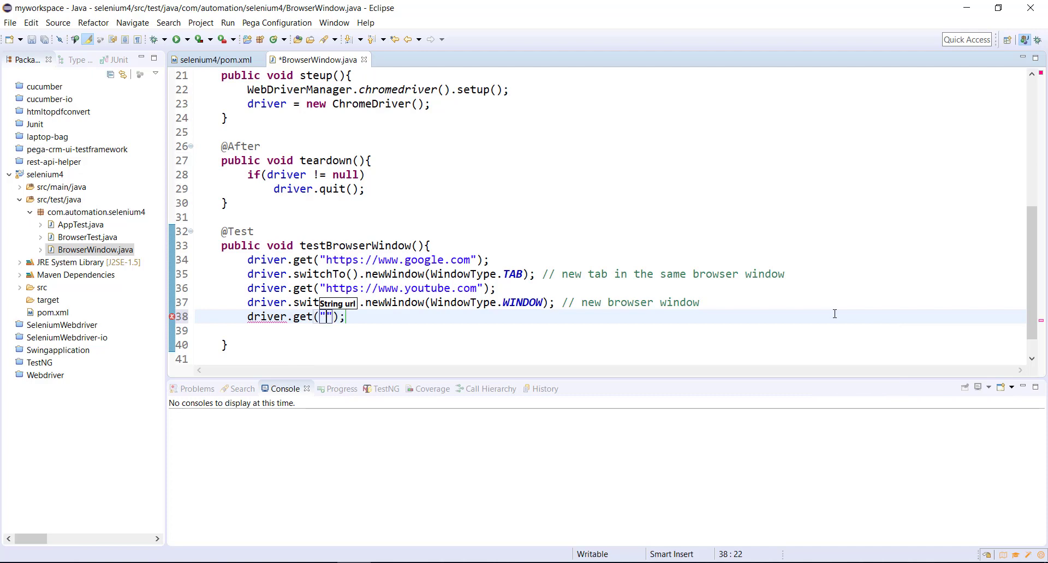
text(https://www)
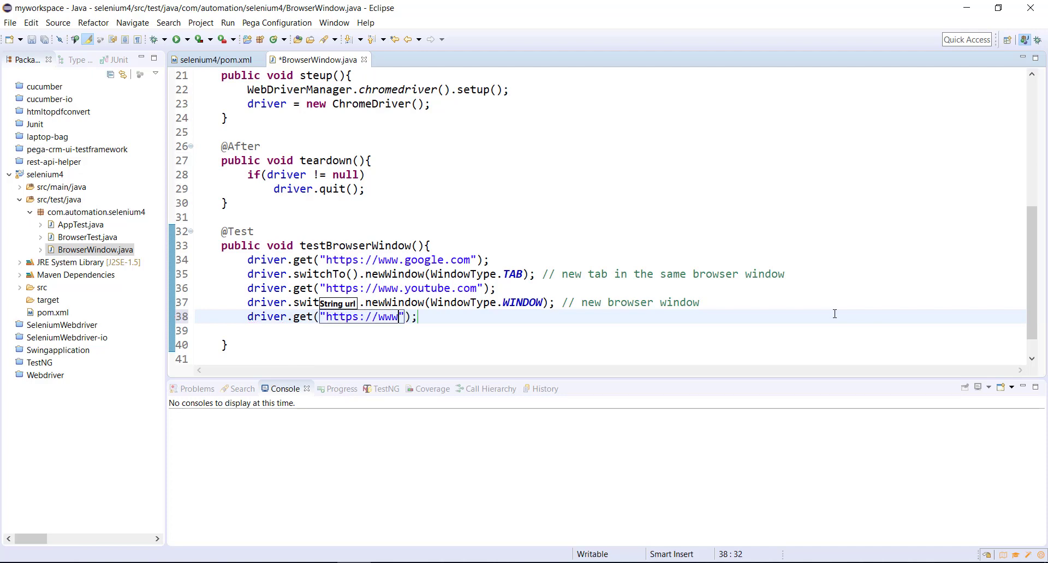
text(.gmail.com)
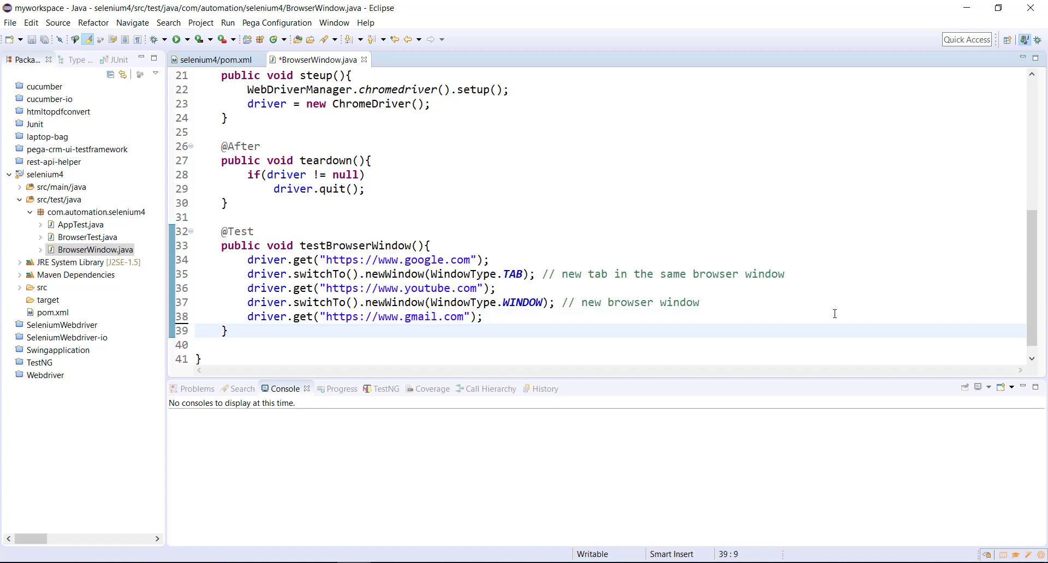
key(ctrl+s)
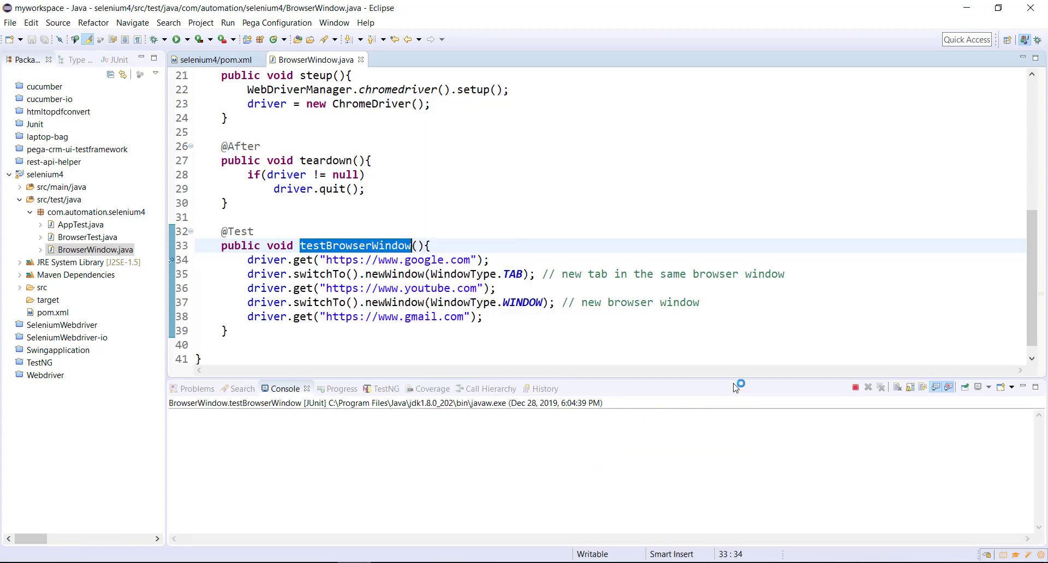
Confirm the Debug perspective and step over the Google load and new-tab lines.
click(177, 40)
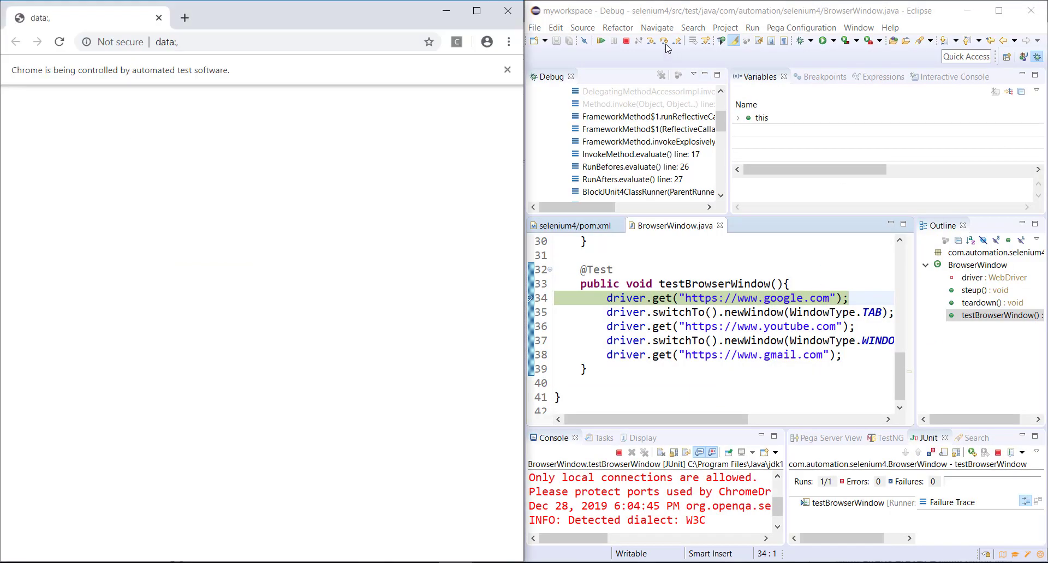
mouse_move(201, 216)
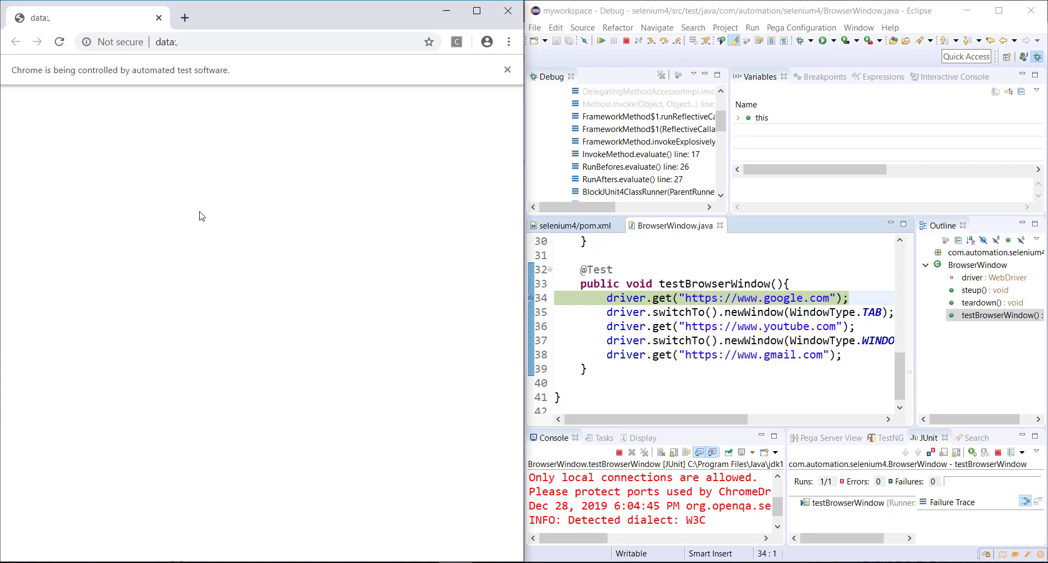
click(663, 40)
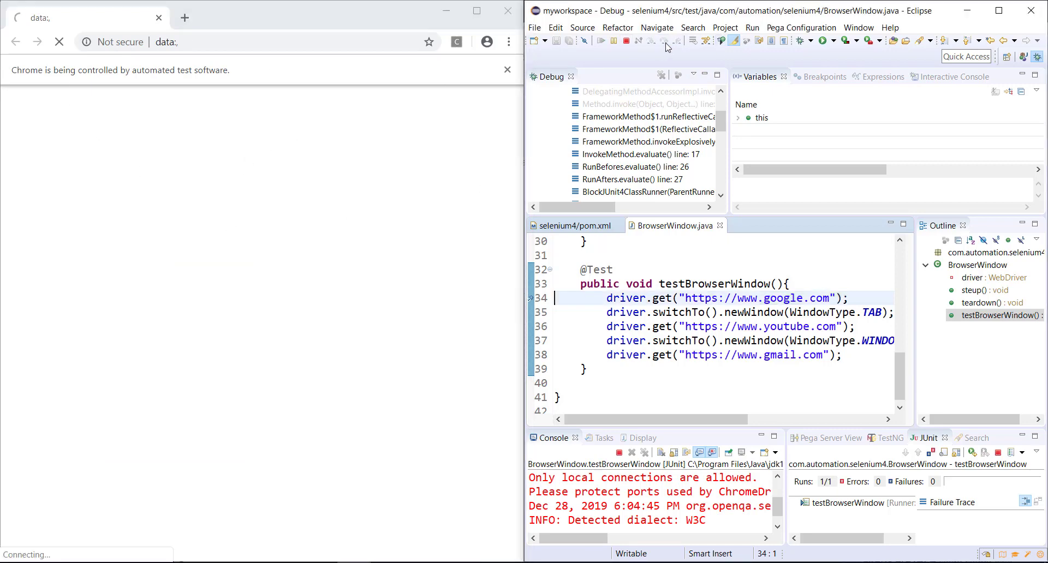
click(650, 40)
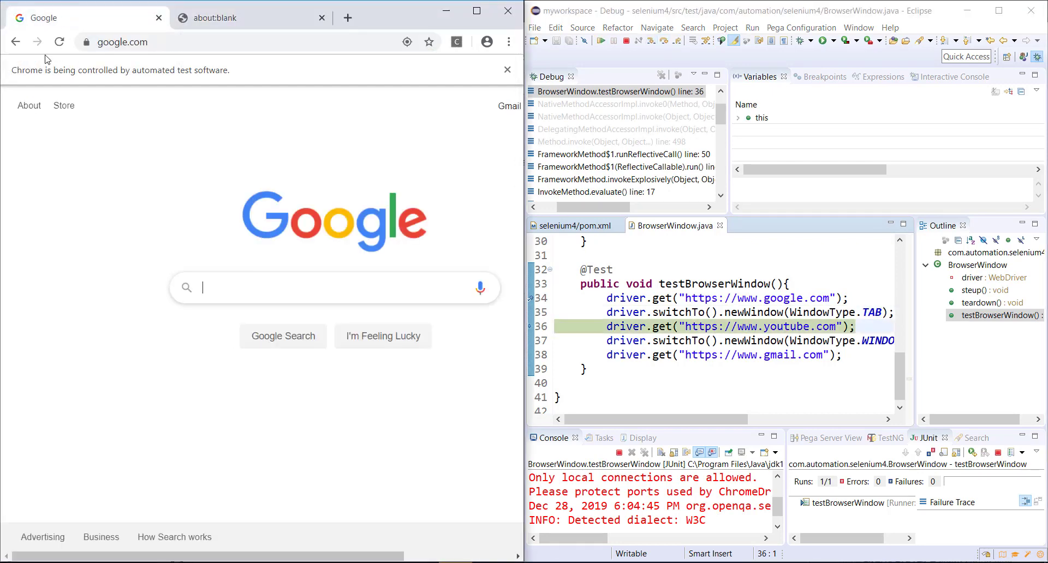
Step over lines 36 and 37, loading YouTube and opening a blank new Chrome window.
click(252, 17)
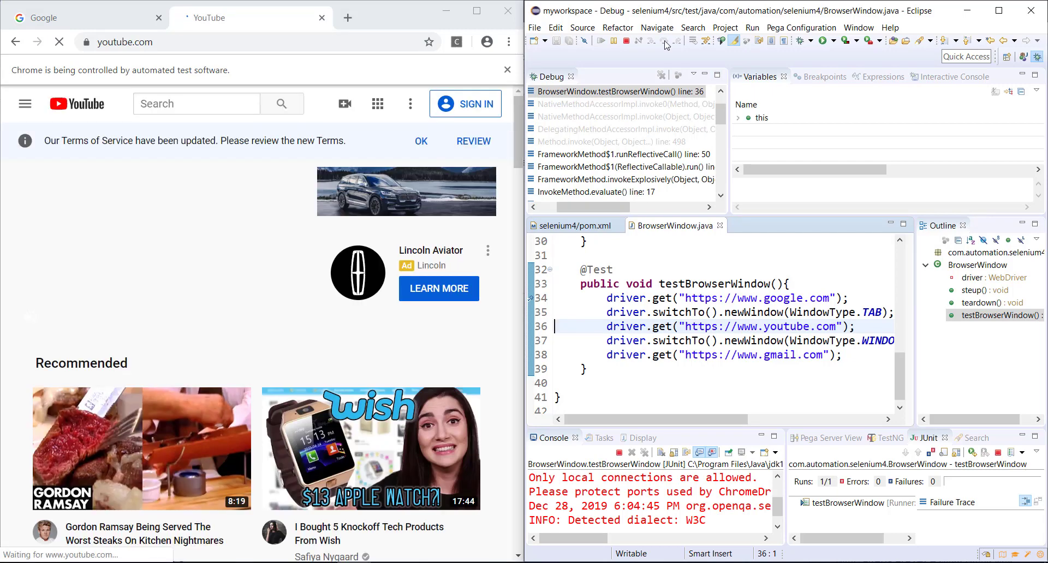
click(665, 41)
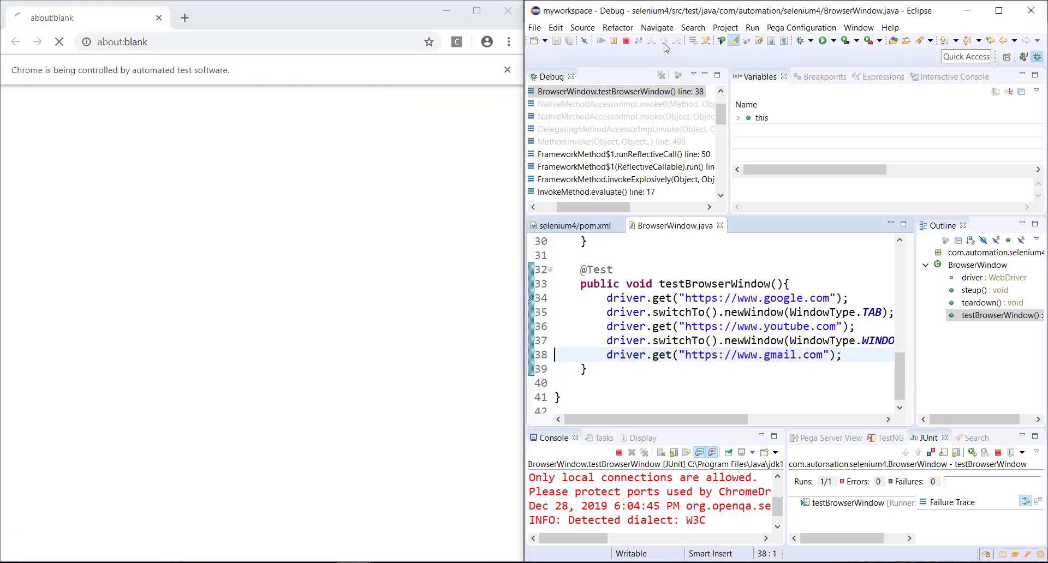
Resume the debugger so testBrowserWindow completes with 0 errors and 0 failures, then highlight newWindow.
click(652, 41)
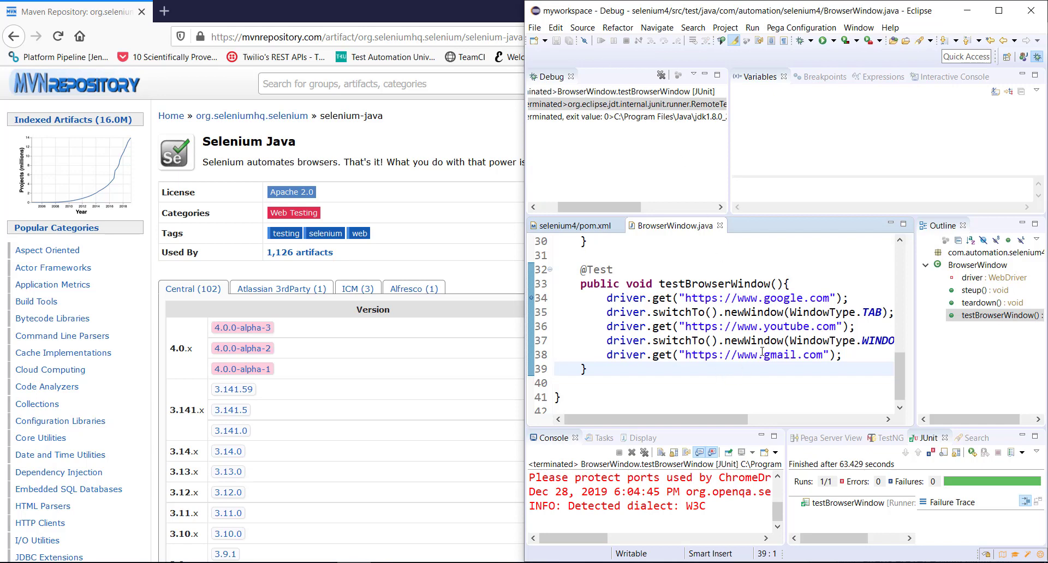
double_click(753, 341)
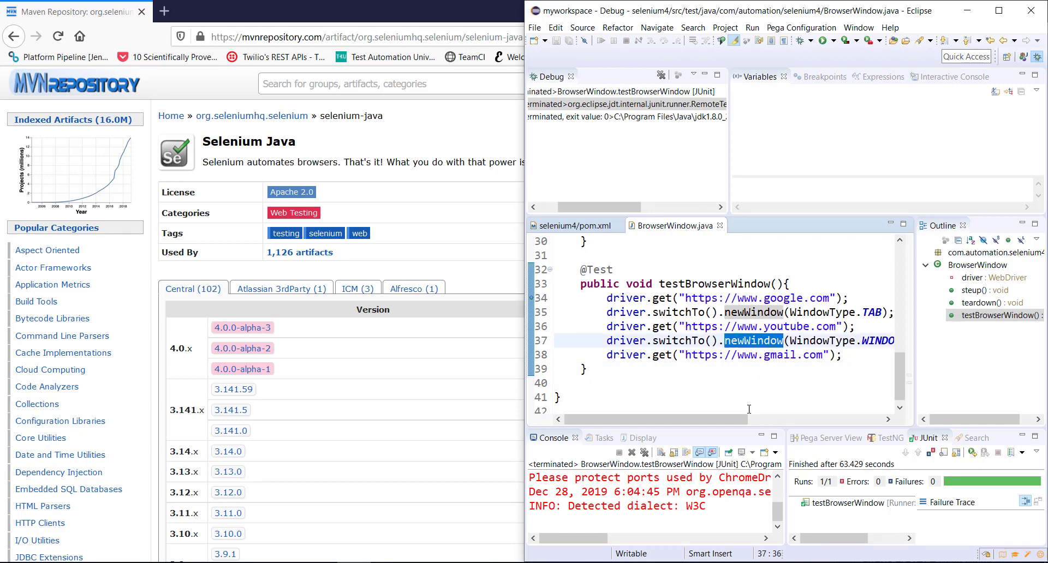